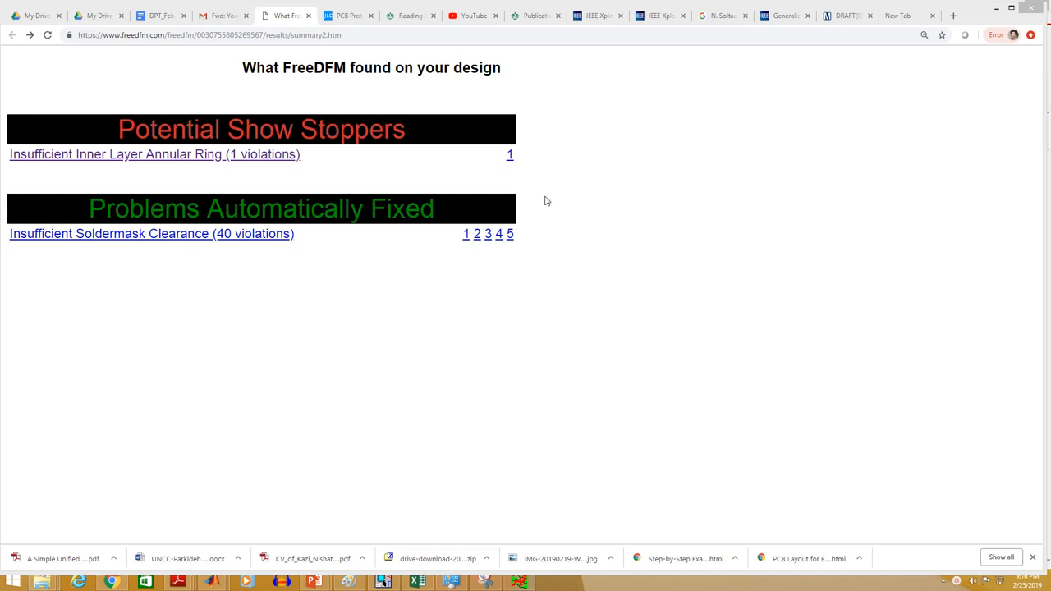
mouse_move(535, 203)
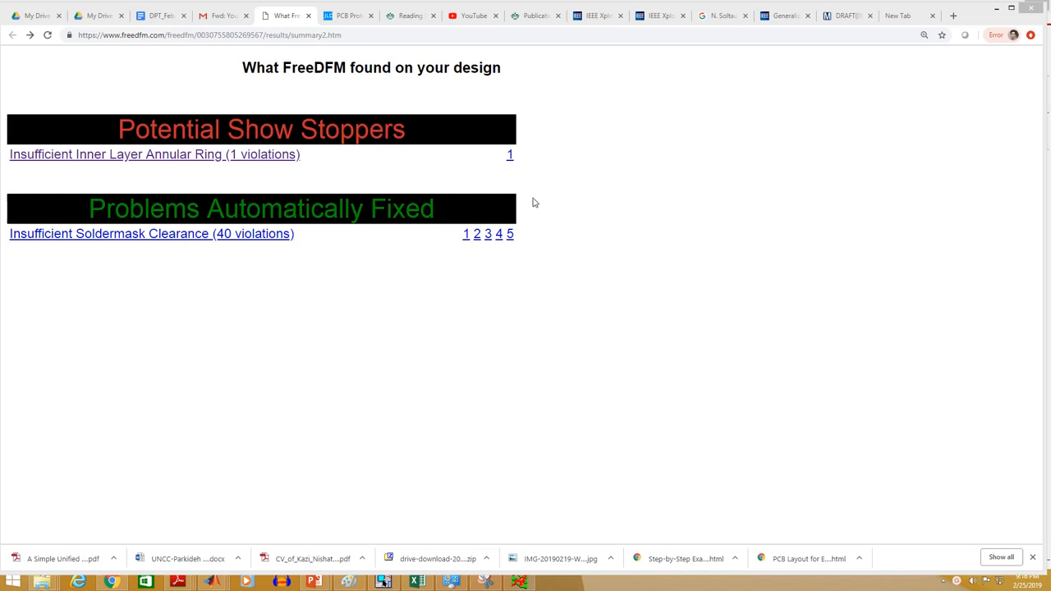
mouse_move(537, 203)
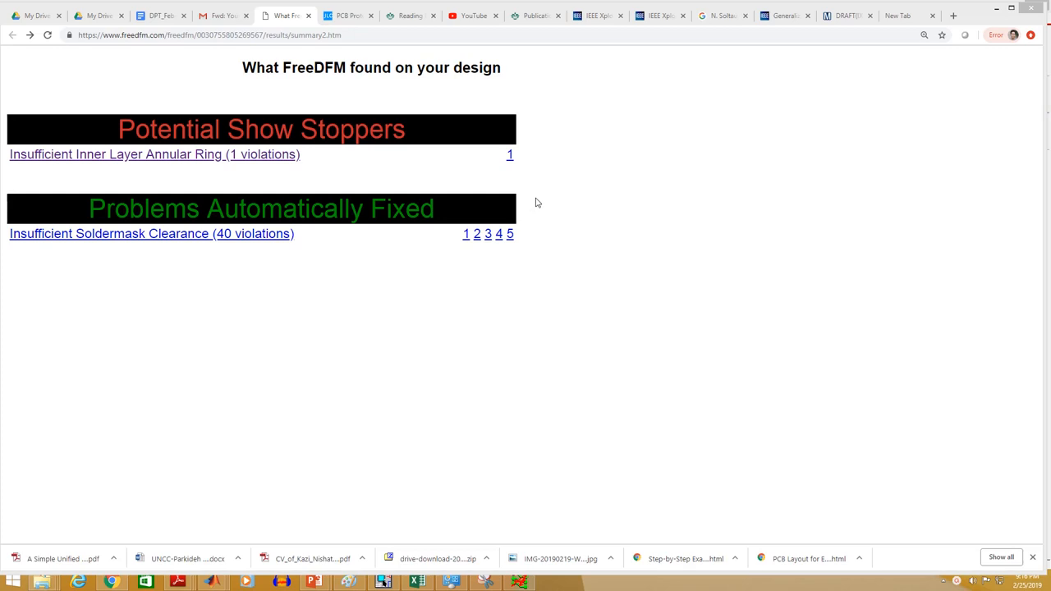
mouse_move(92, 160)
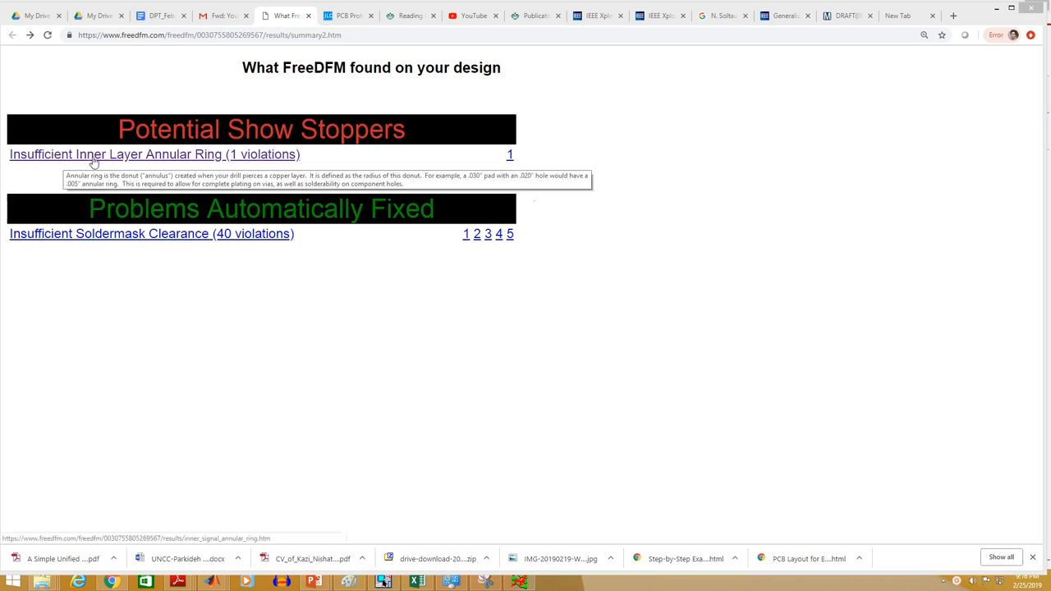
mouse_move(104, 169)
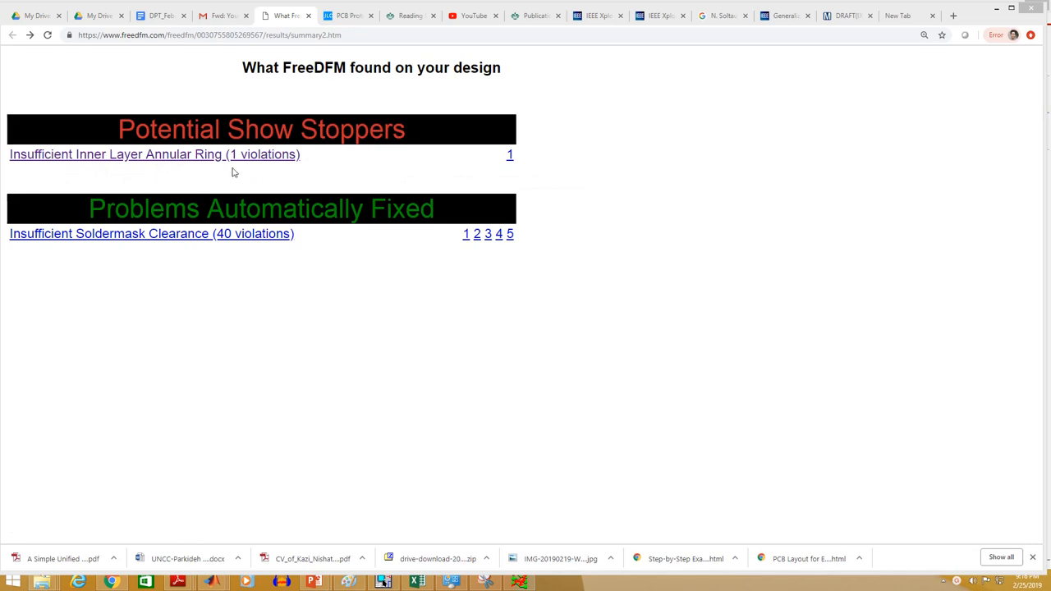
Step: View the Insufficient Inner Layer Annular Ring violation details with its .005"/.007" requirements
left_click(123, 154)
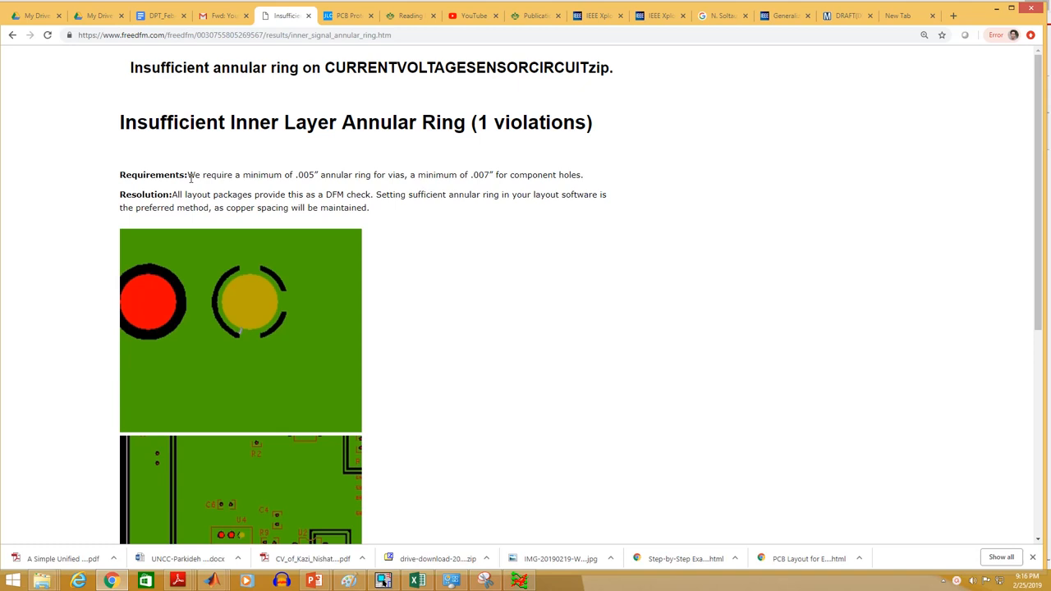
mouse_move(244, 174)
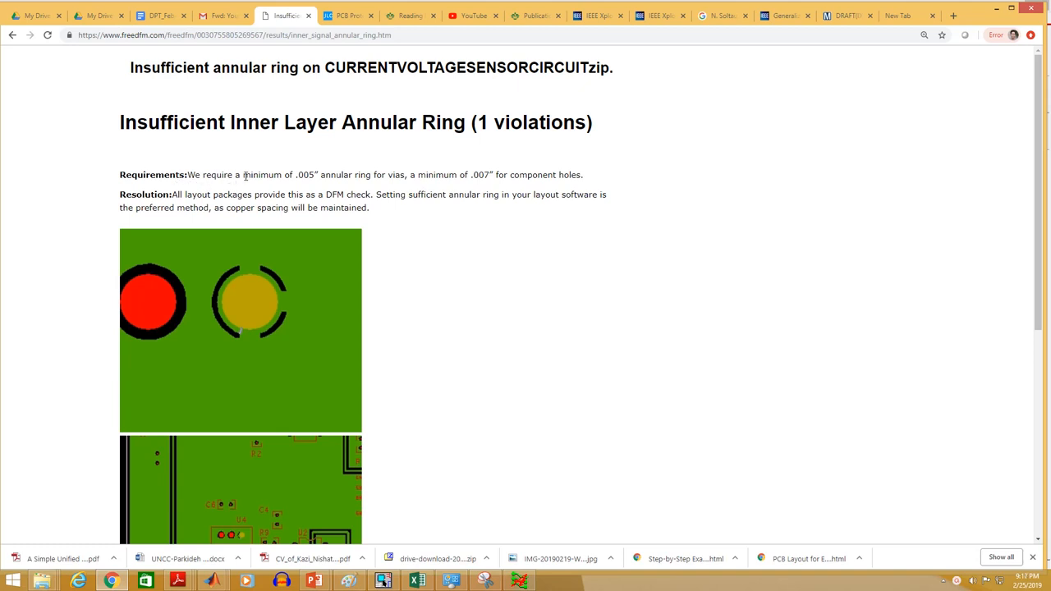
mouse_move(301, 180)
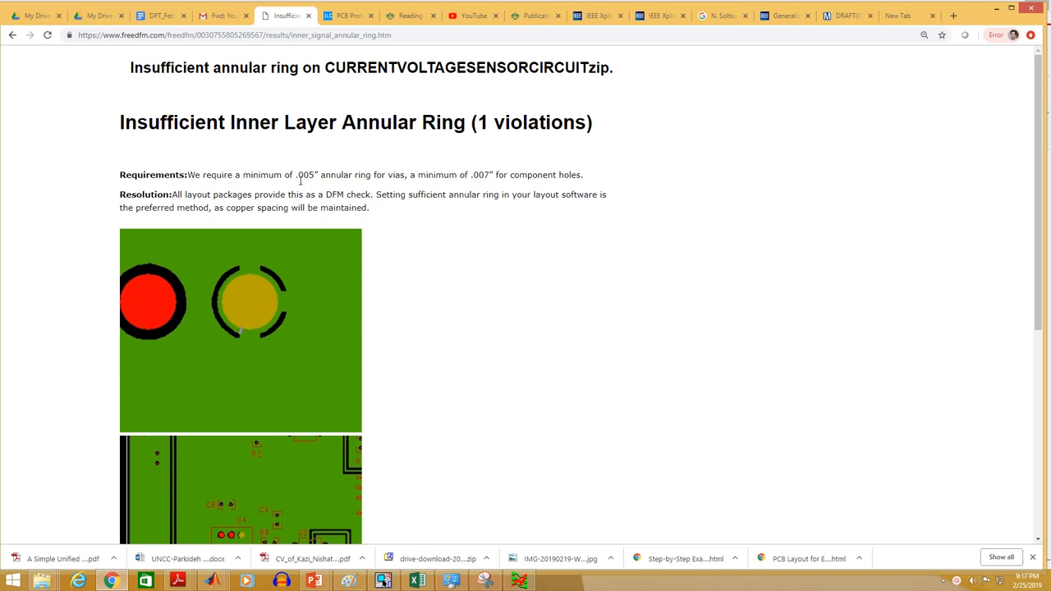
mouse_move(334, 190)
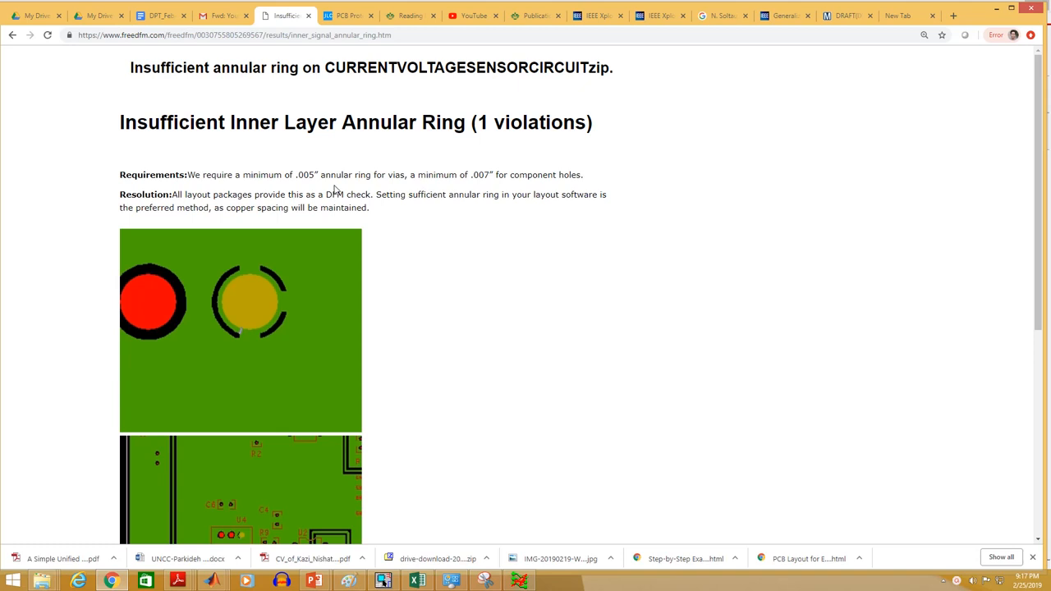
mouse_move(377, 179)
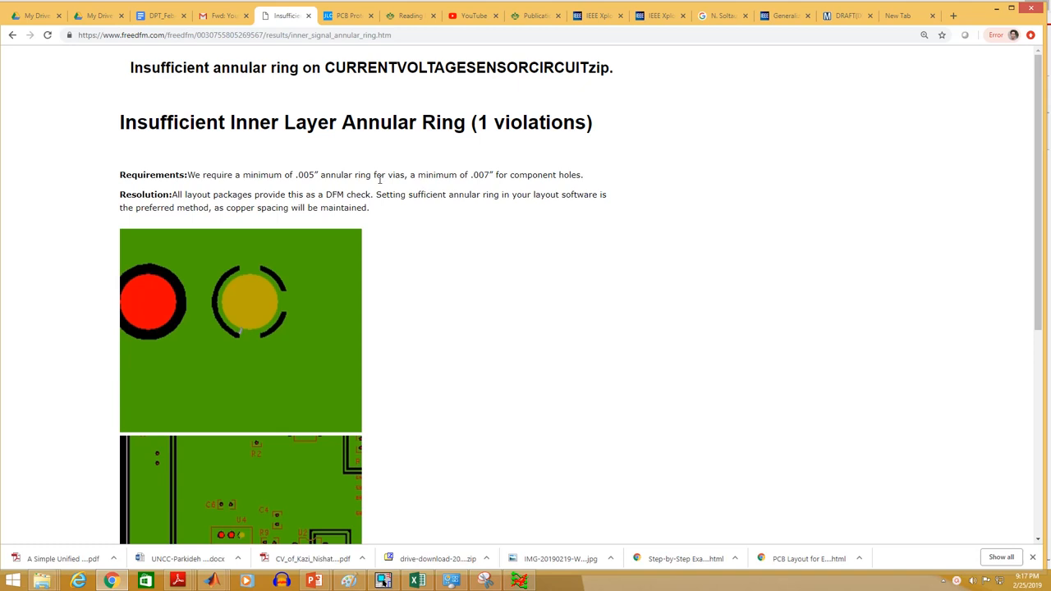
mouse_move(479, 178)
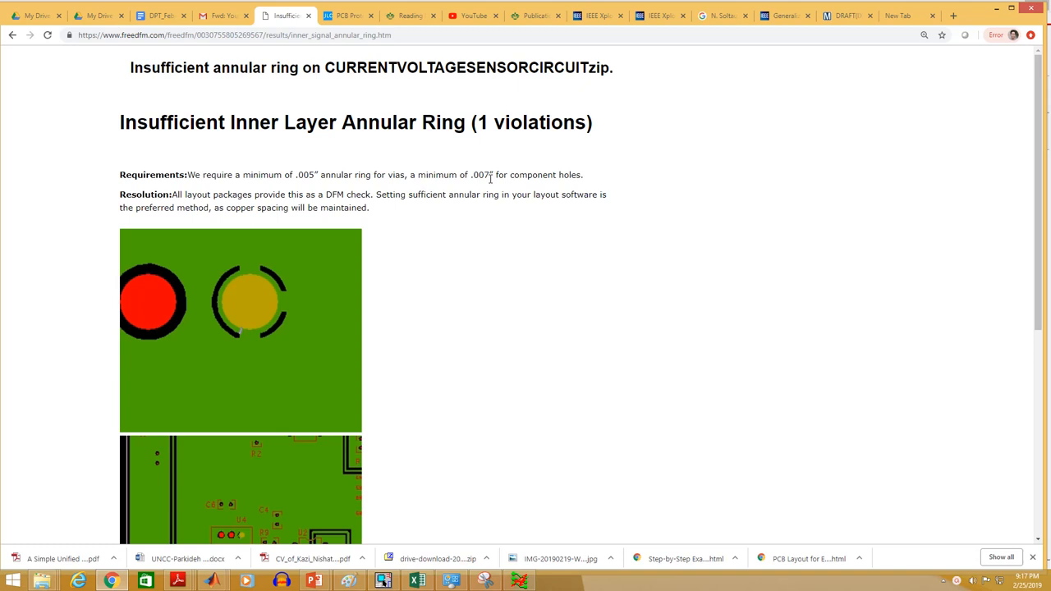
Step: Scroll to the sufficient-versus-broken annular ring example image and board image
scroll("down", 3)
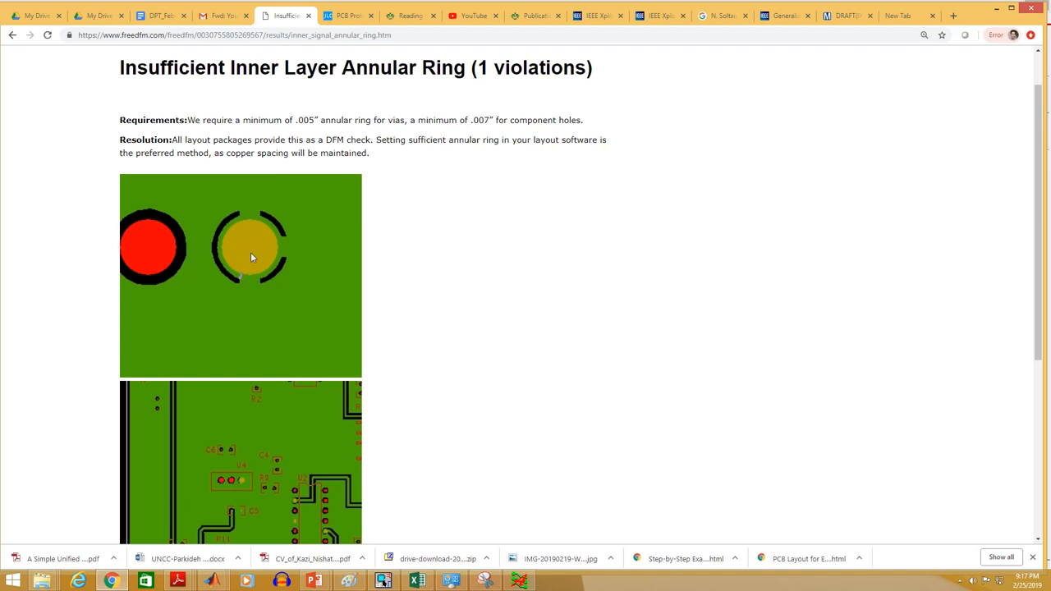
mouse_move(256, 249)
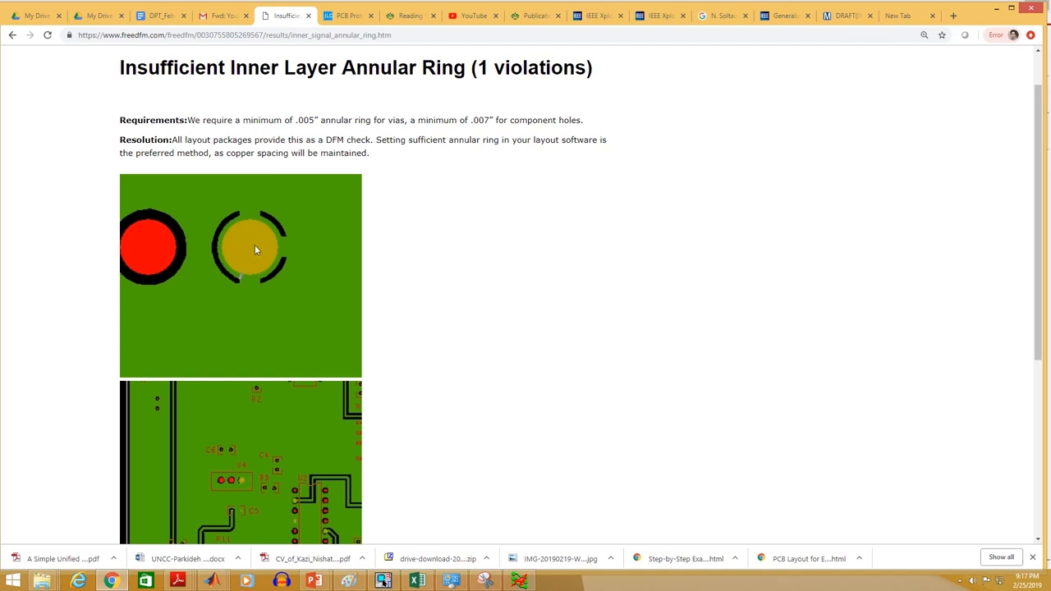
mouse_move(248, 232)
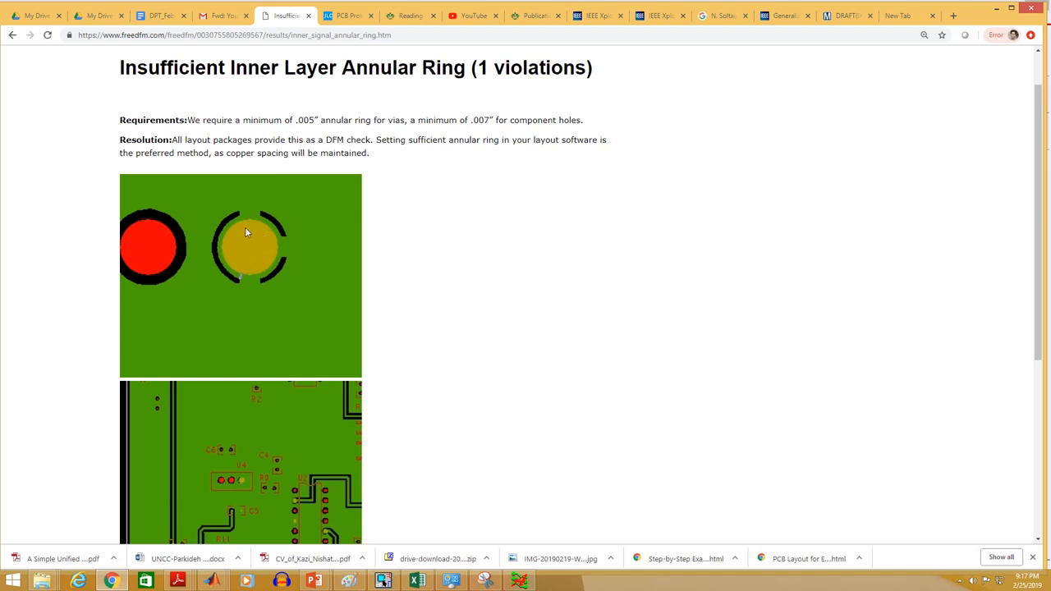
mouse_move(232, 231)
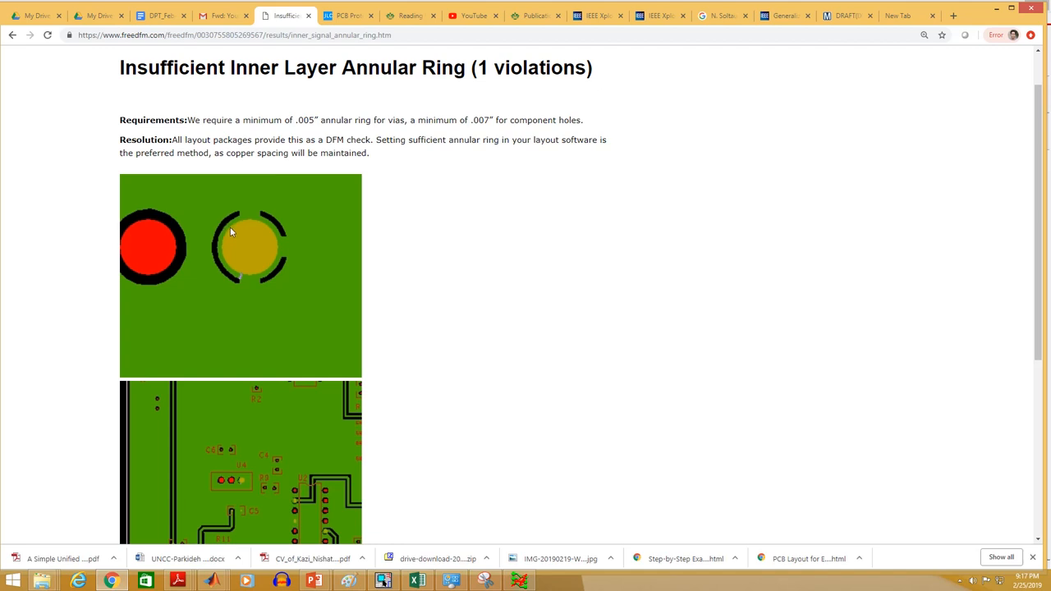
mouse_move(250, 264)
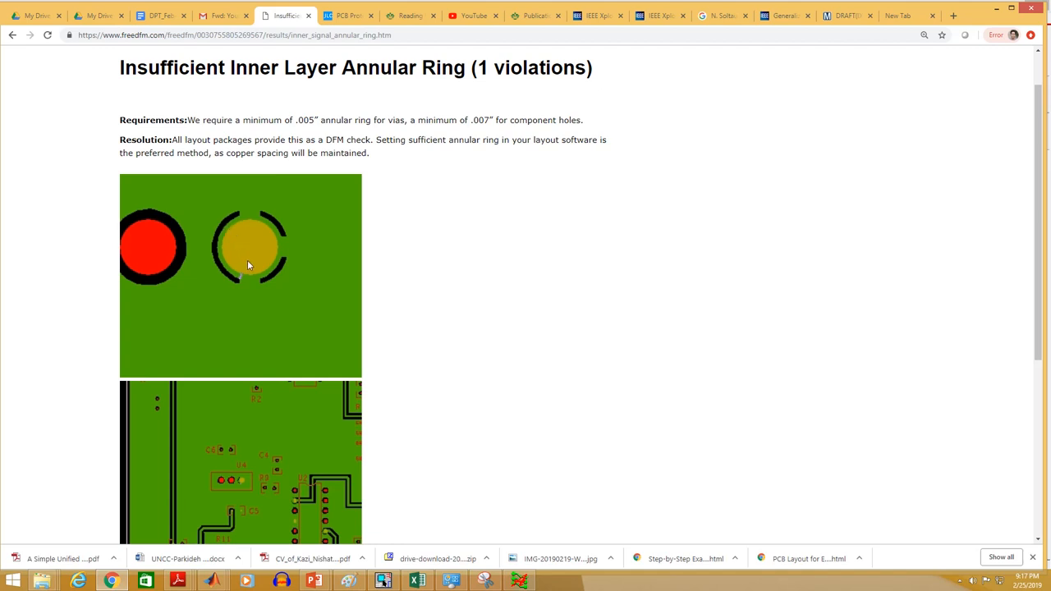
mouse_move(230, 269)
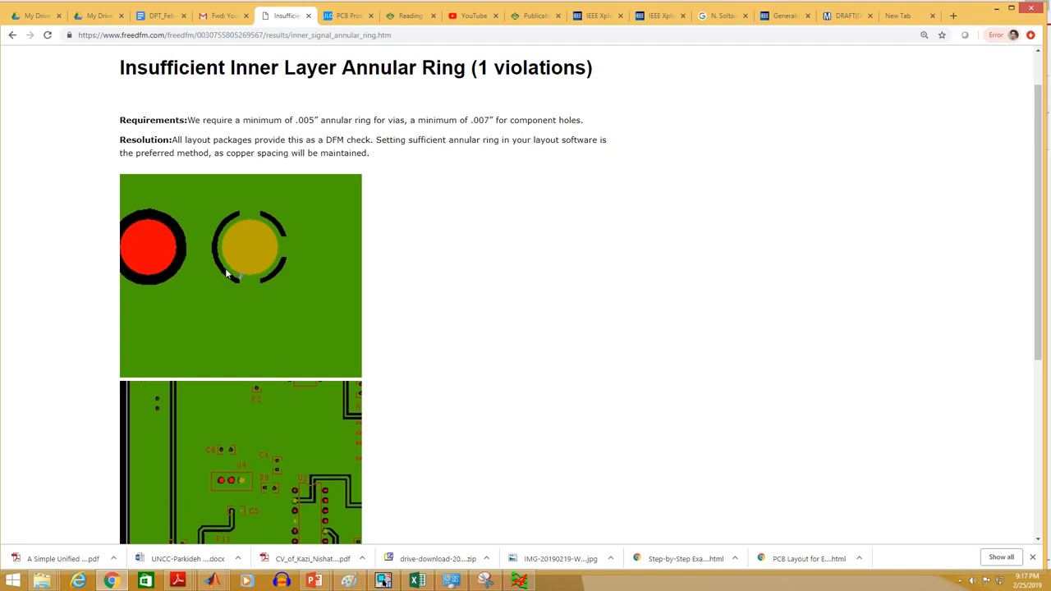
mouse_move(229, 271)
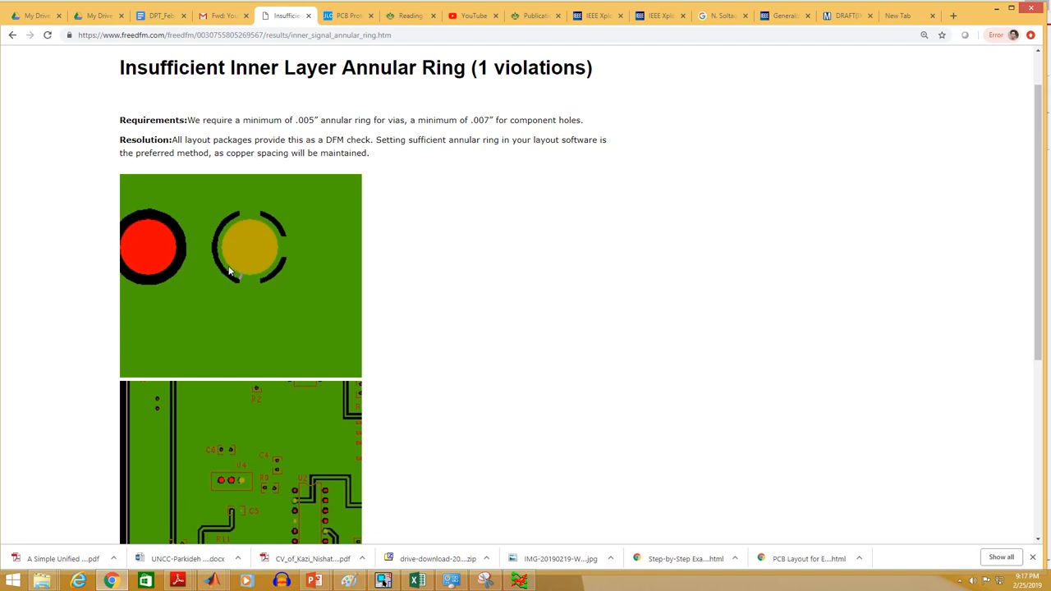
mouse_move(226, 266)
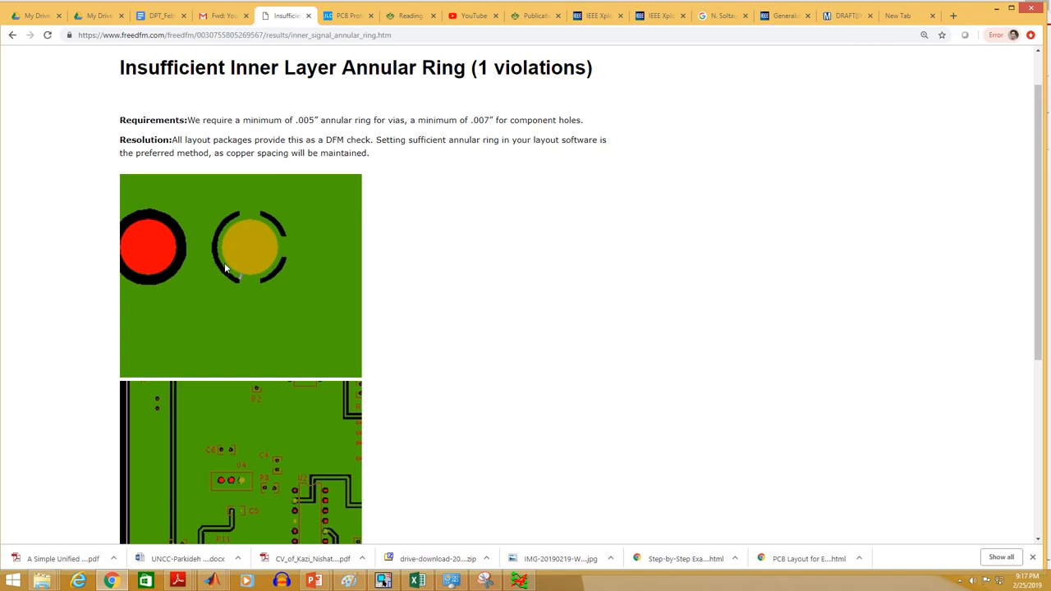
mouse_move(231, 264)
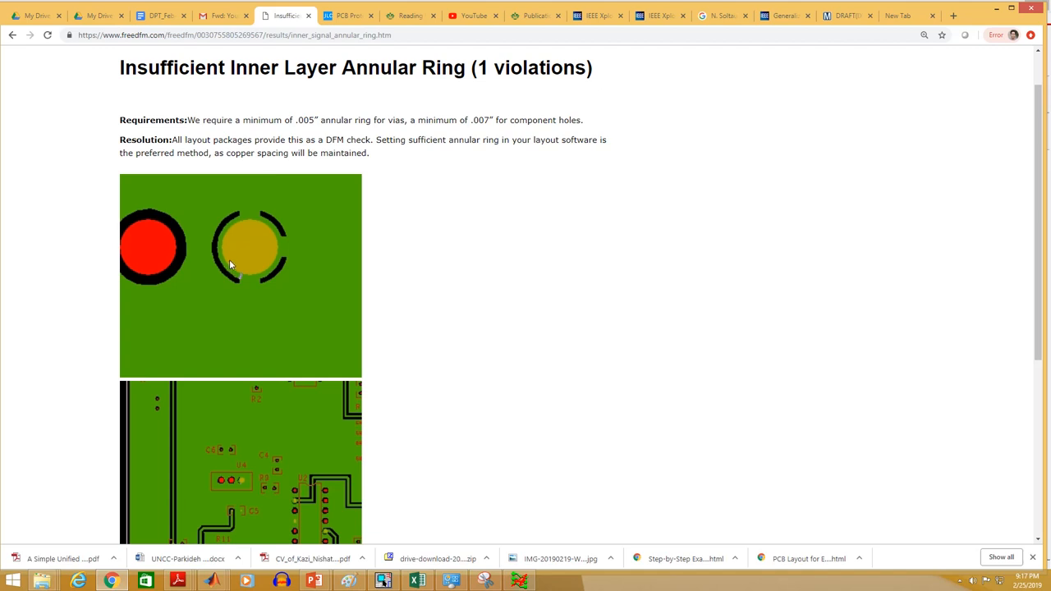
mouse_move(230, 275)
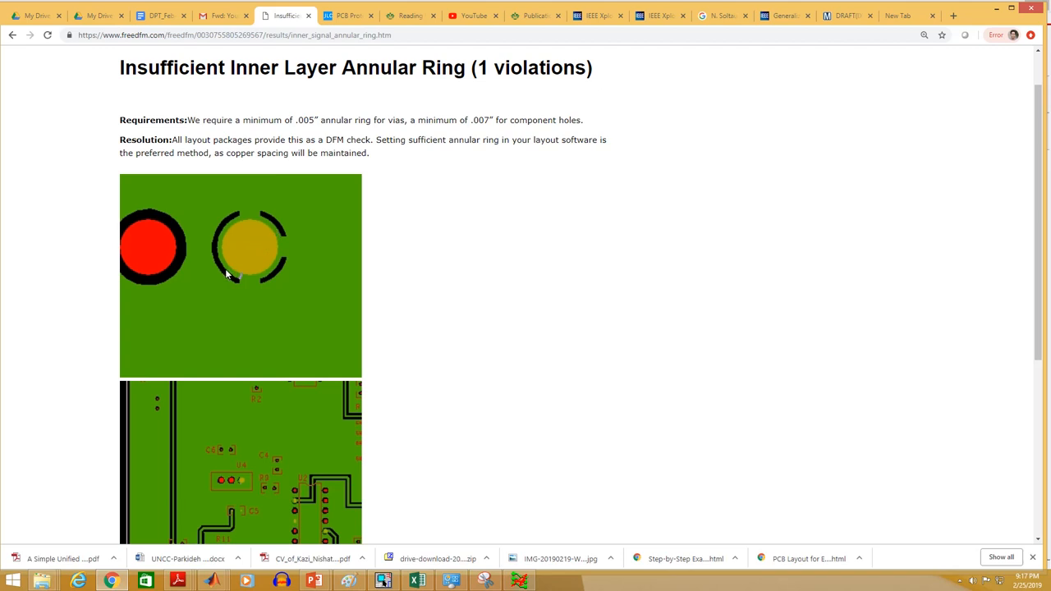
mouse_move(268, 231)
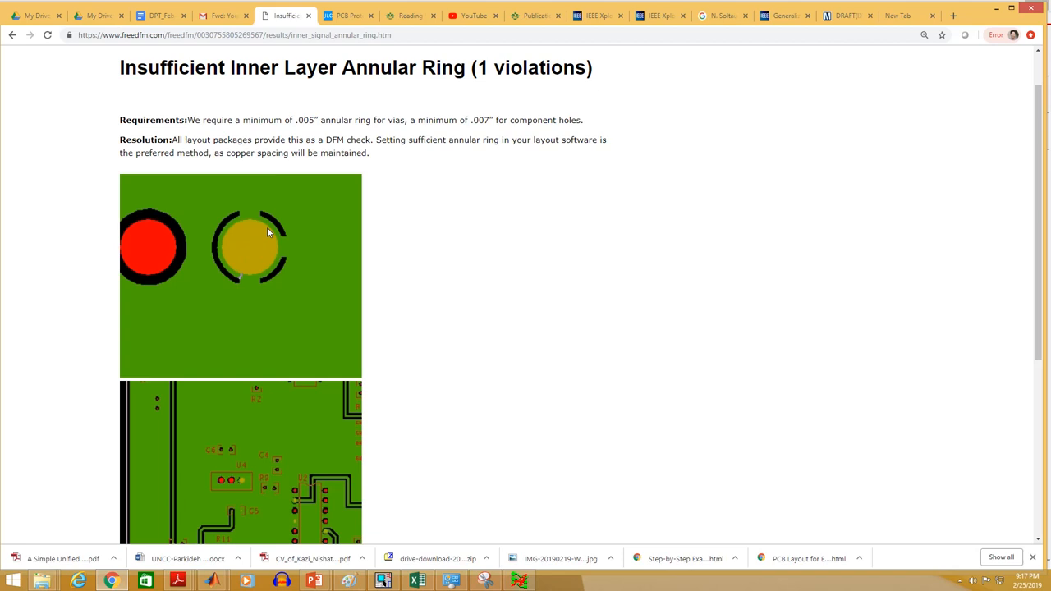
mouse_move(237, 266)
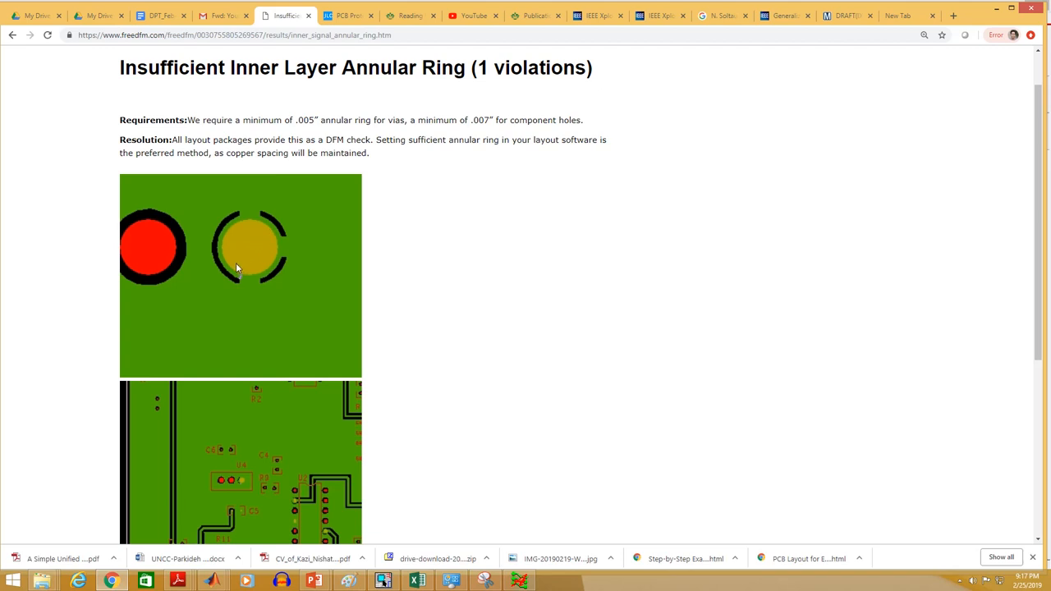
mouse_move(233, 269)
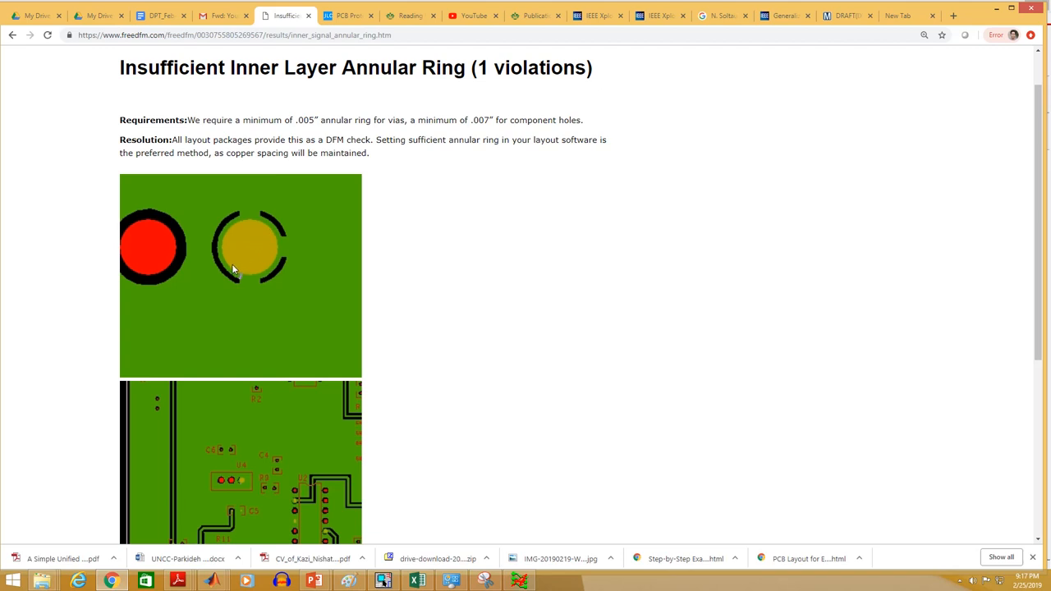
mouse_move(263, 265)
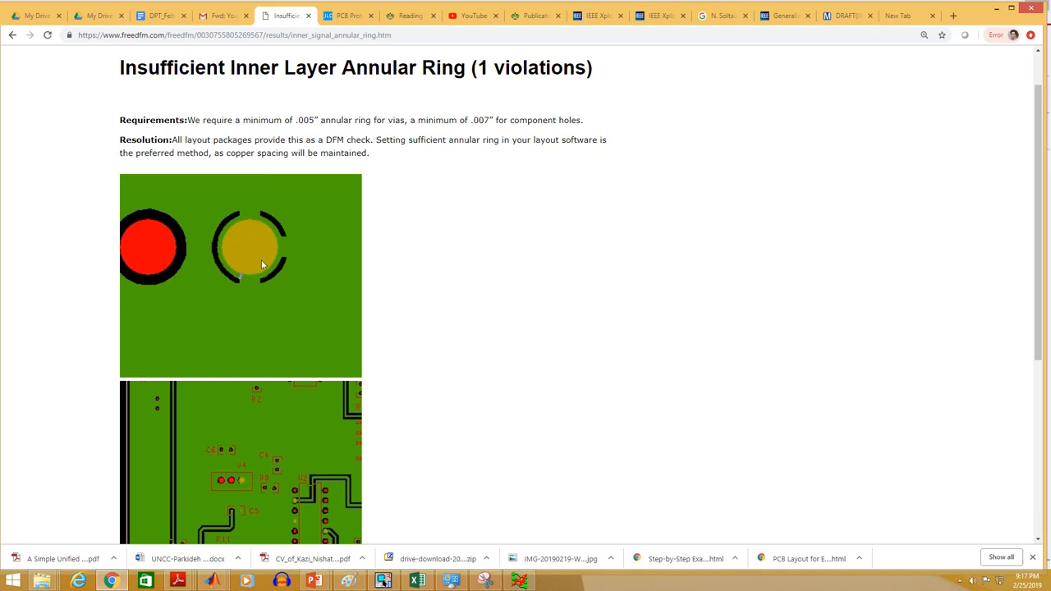
mouse_move(265, 259)
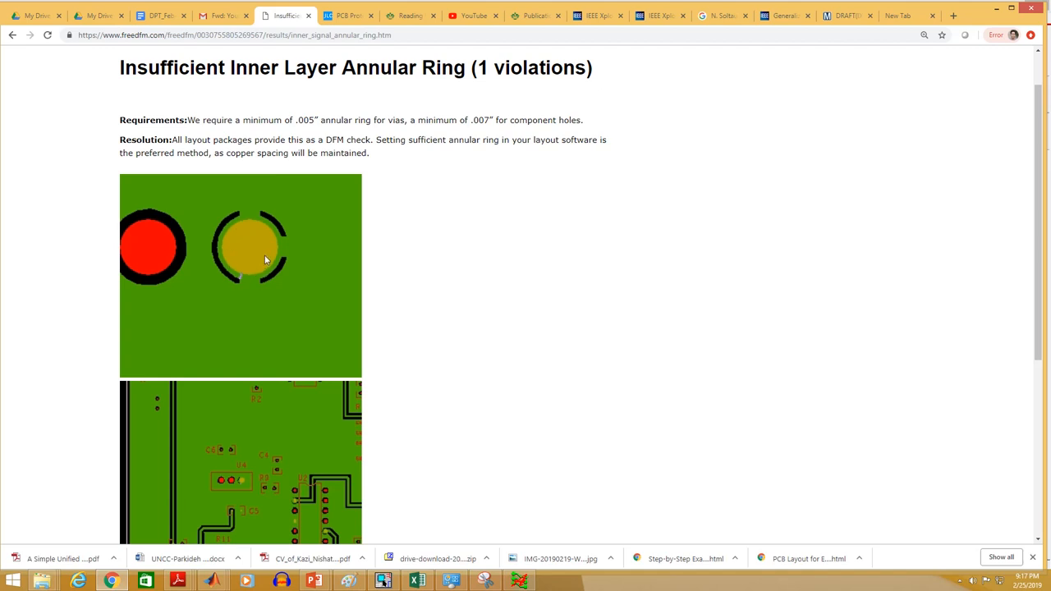
mouse_move(265, 269)
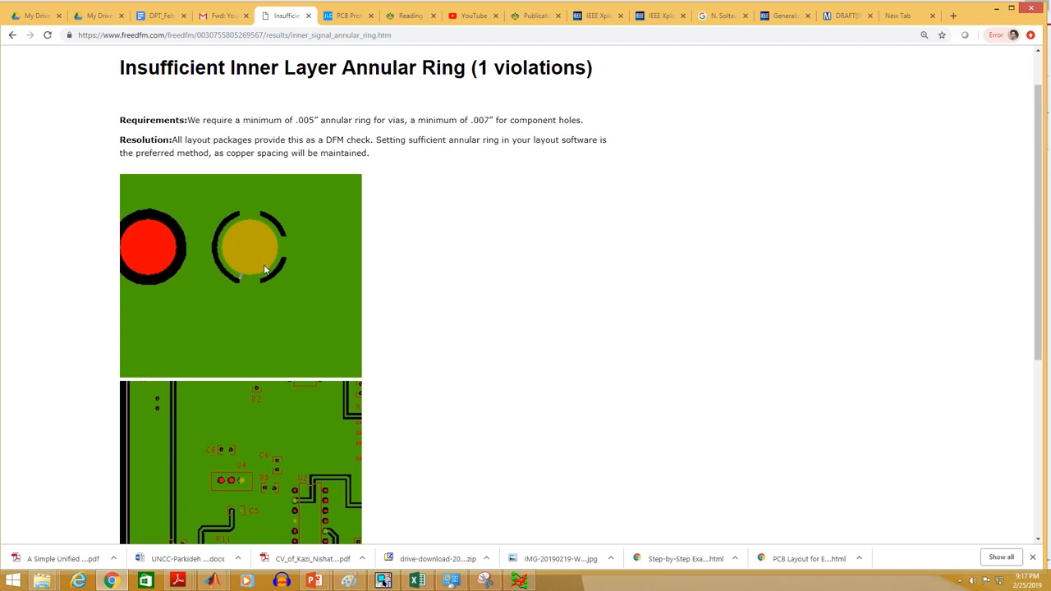
mouse_move(320, 335)
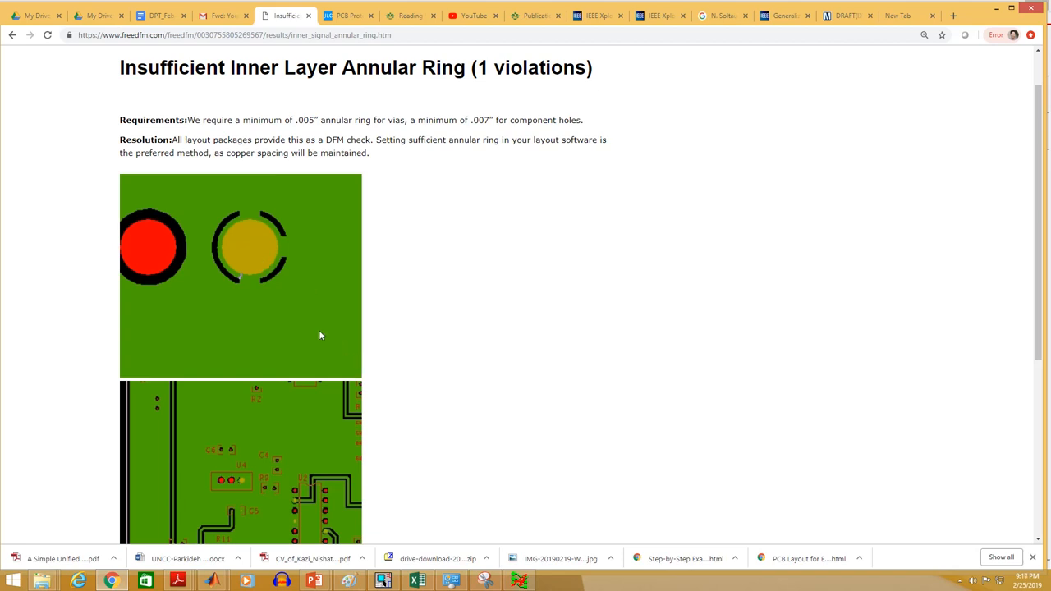
mouse_move(474, 445)
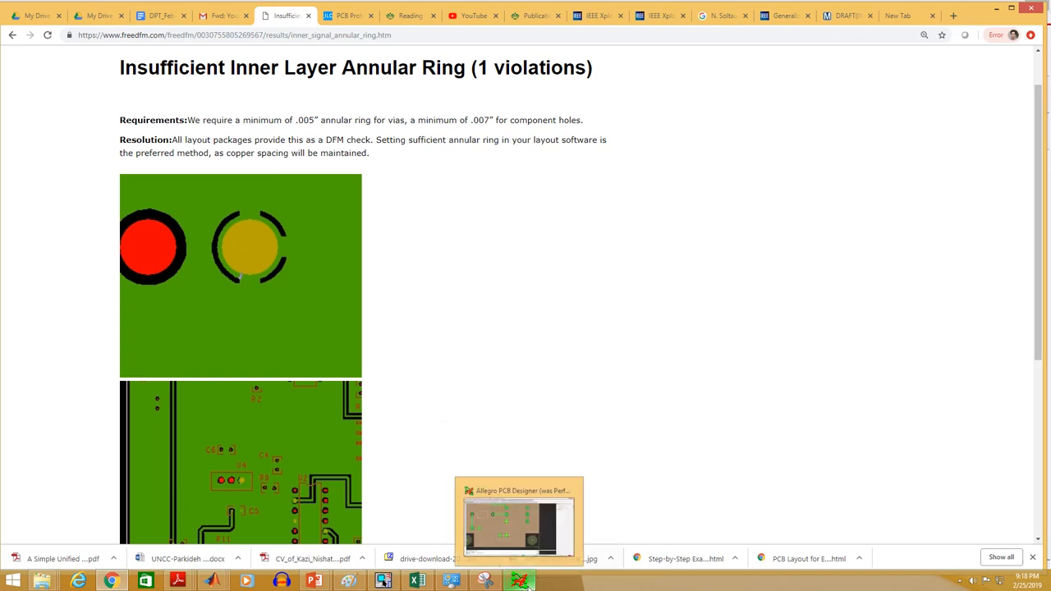
Step: Switch to Allegro and edit C2's pad via Modify design padstack > Single instance
left_click(519, 518)
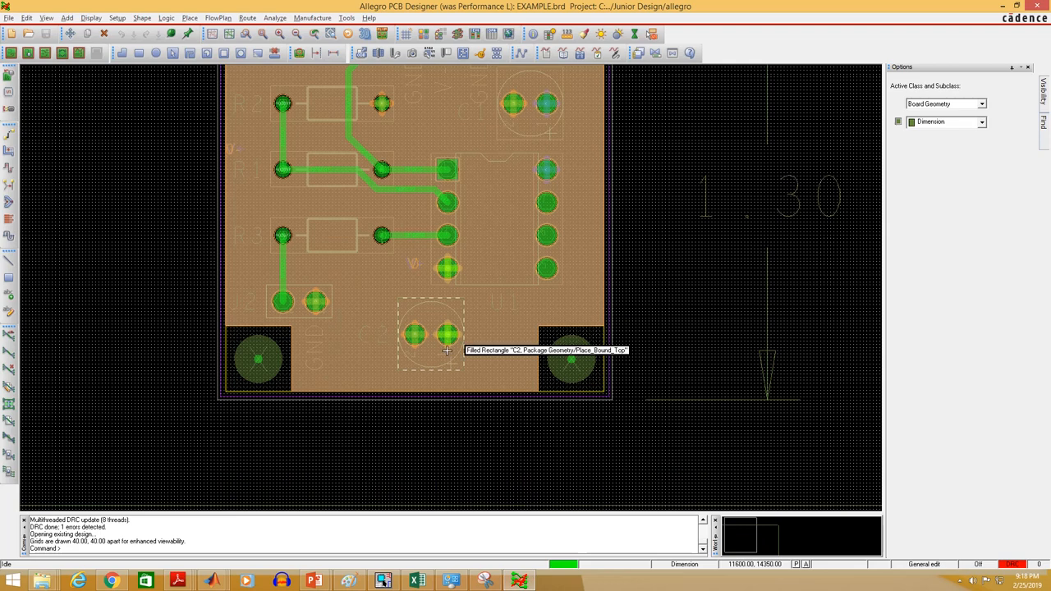
right_click(383, 318)
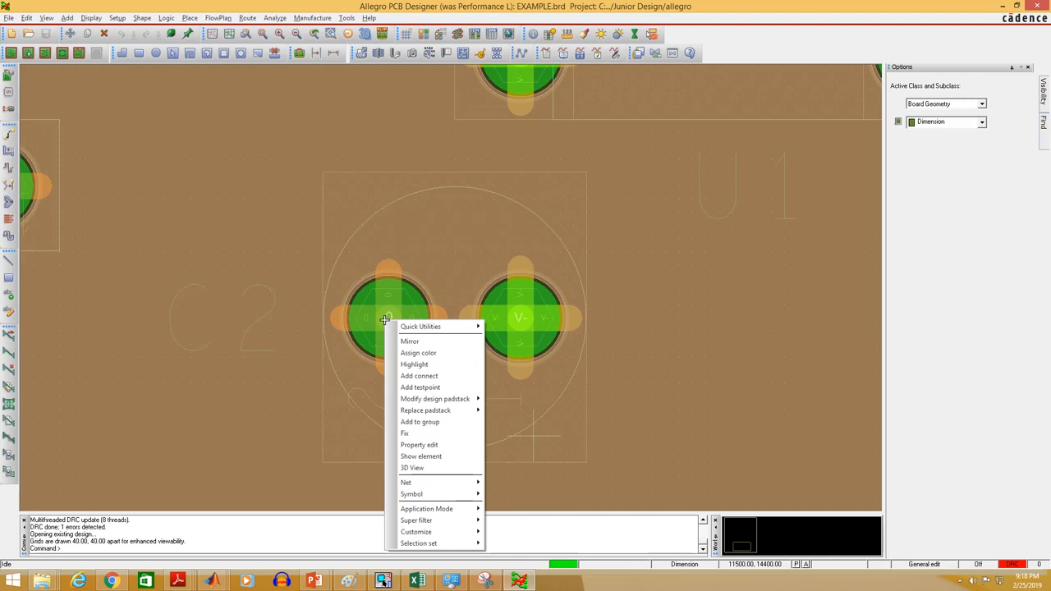
mouse_move(435, 399)
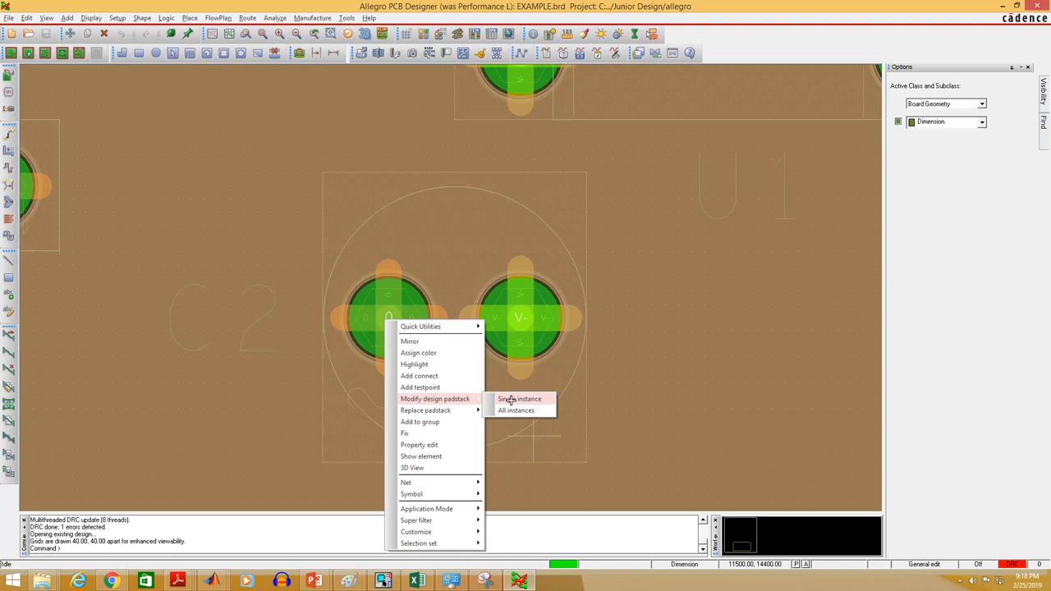
mouse_move(507, 399)
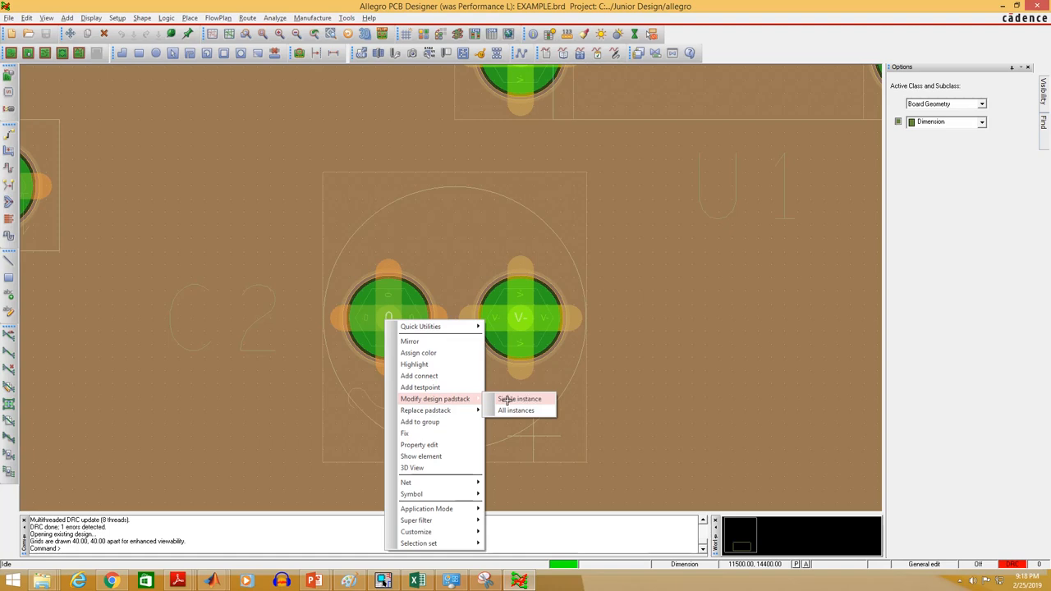
mouse_move(523, 399)
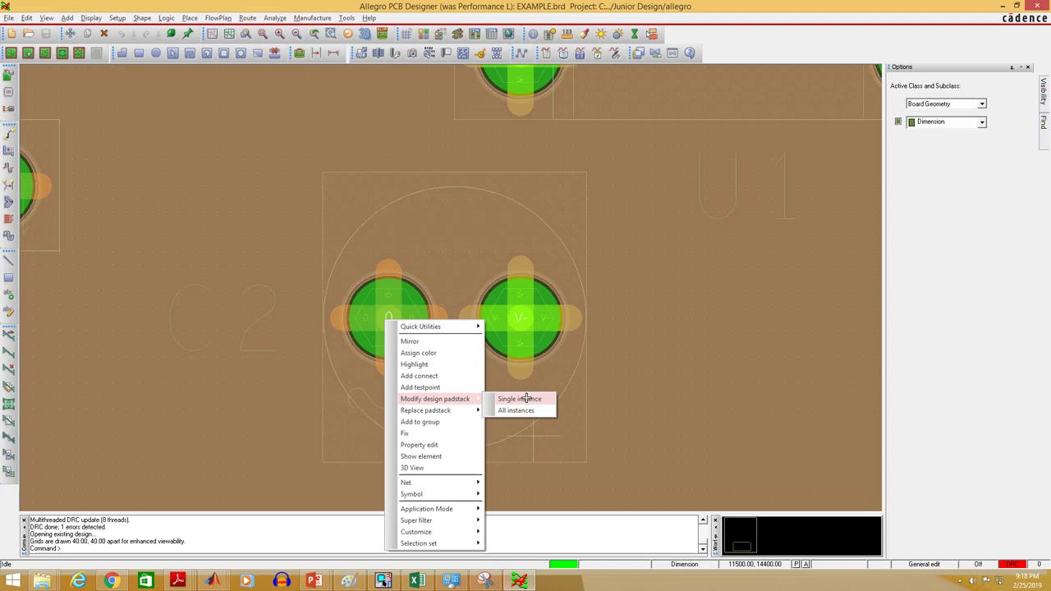
mouse_move(525, 411)
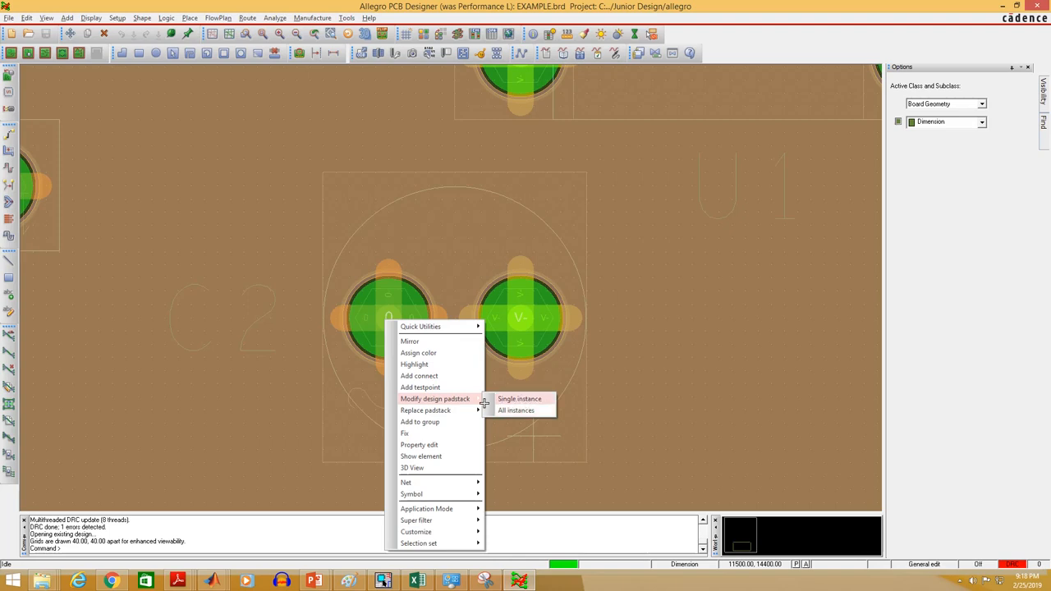
mouse_move(522, 398)
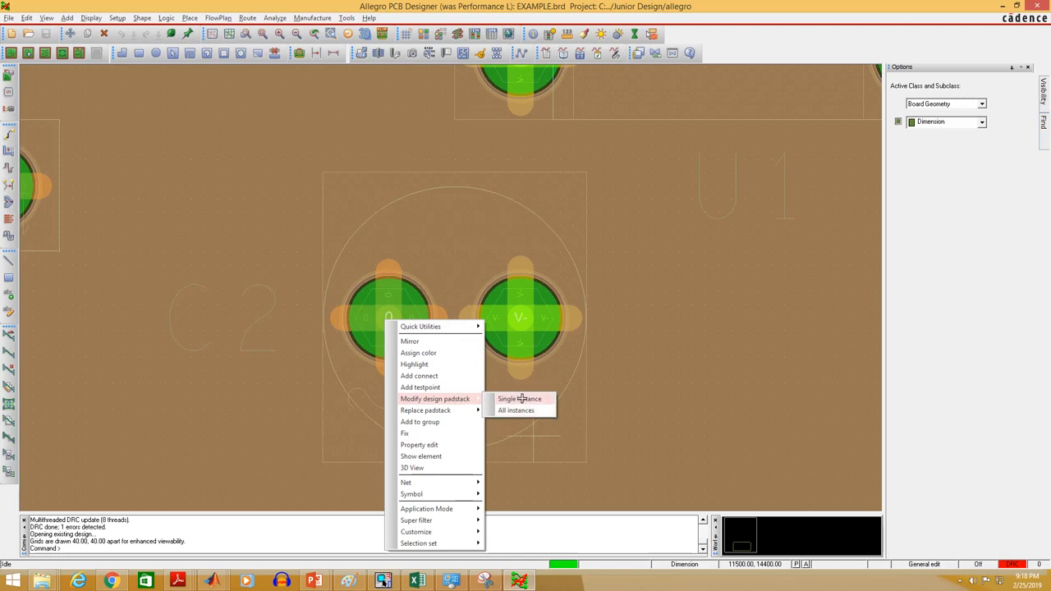
left_click(519, 399)
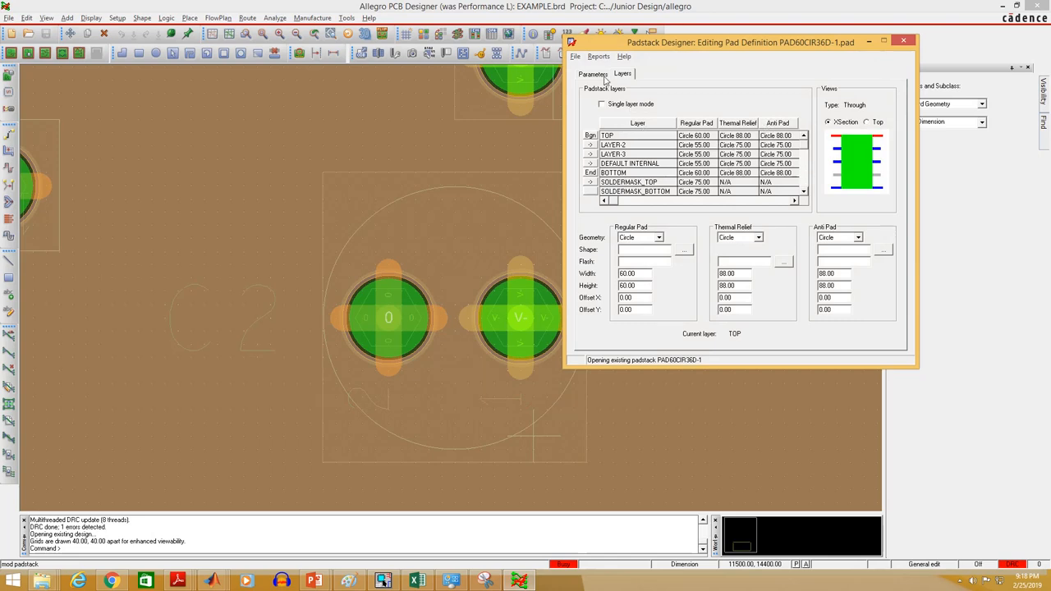
Step: Review the Parameters drill settings, then select the TOP layer's 60-mil regular pad
left_click(593, 74)
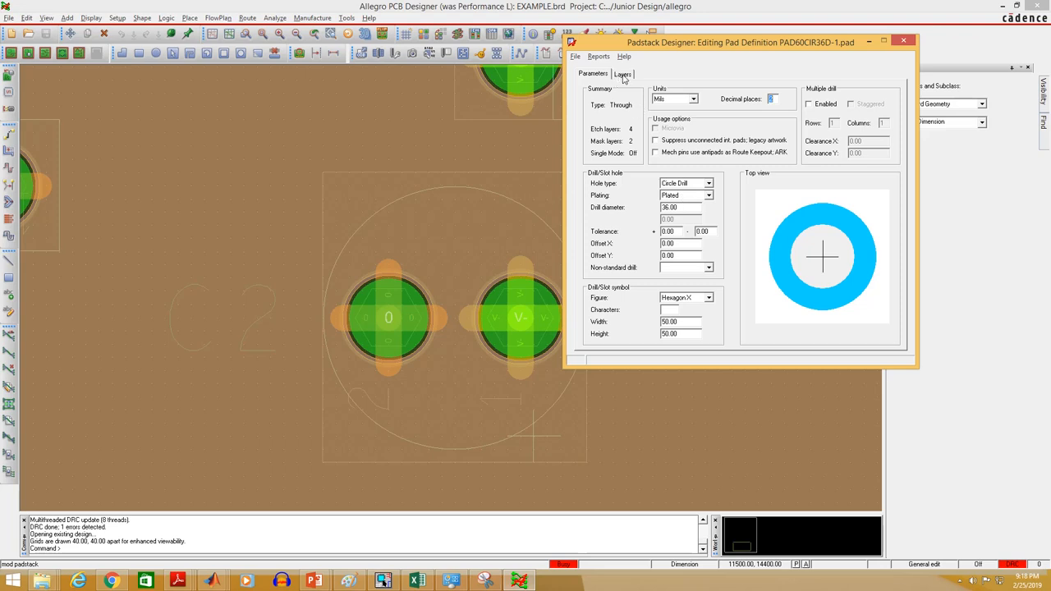
left_click(630, 74)
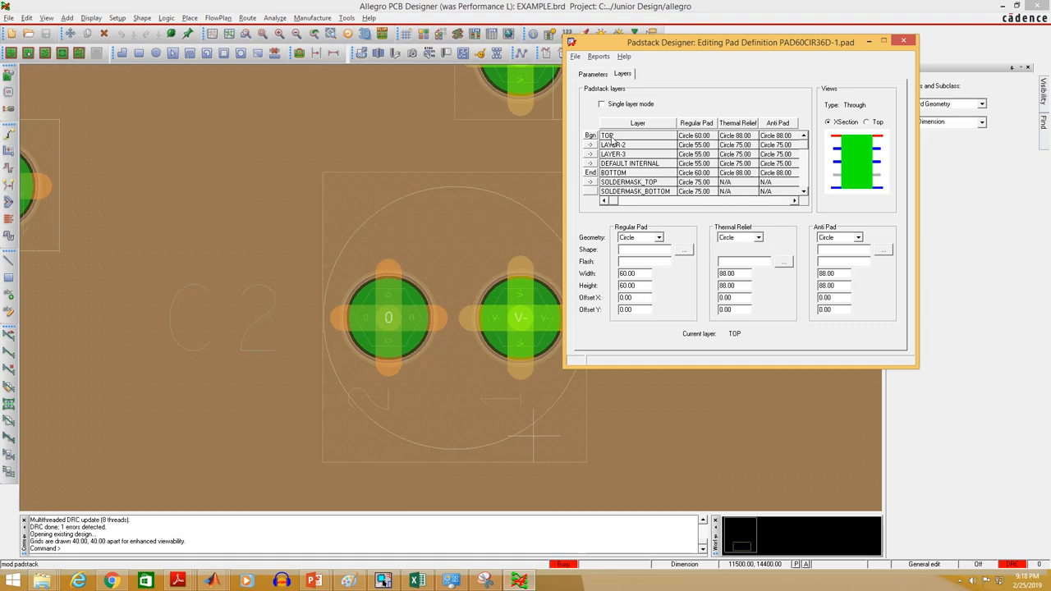
left_click(636, 134)
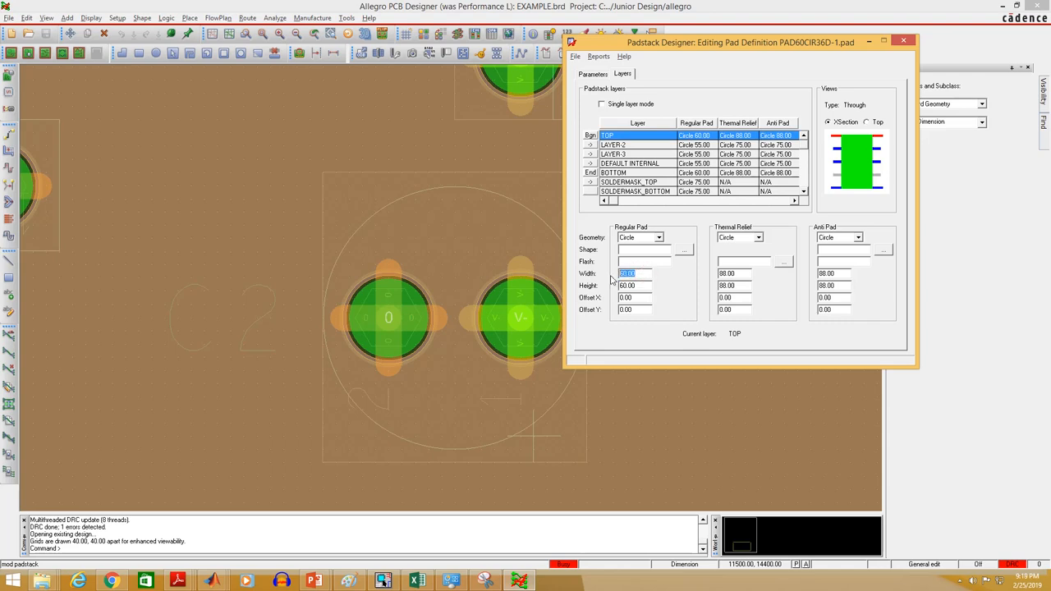
Step: Enter 70.00 regular pad width and height on TOP, LAYER-2, LAYER-3, DEFAULT INTERNAL and BOTTOM
type("70")
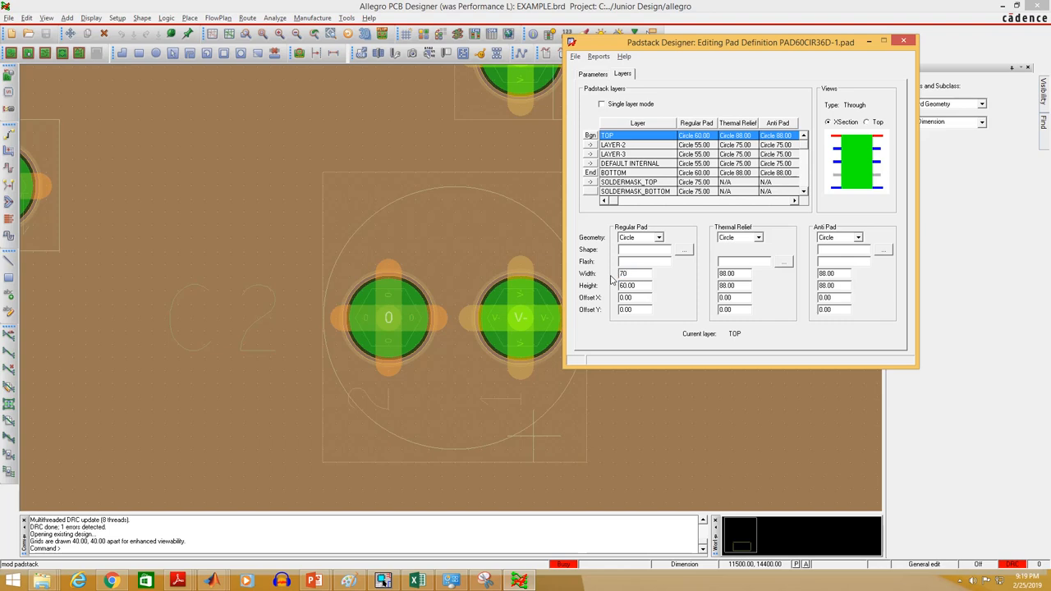
type("70.00")
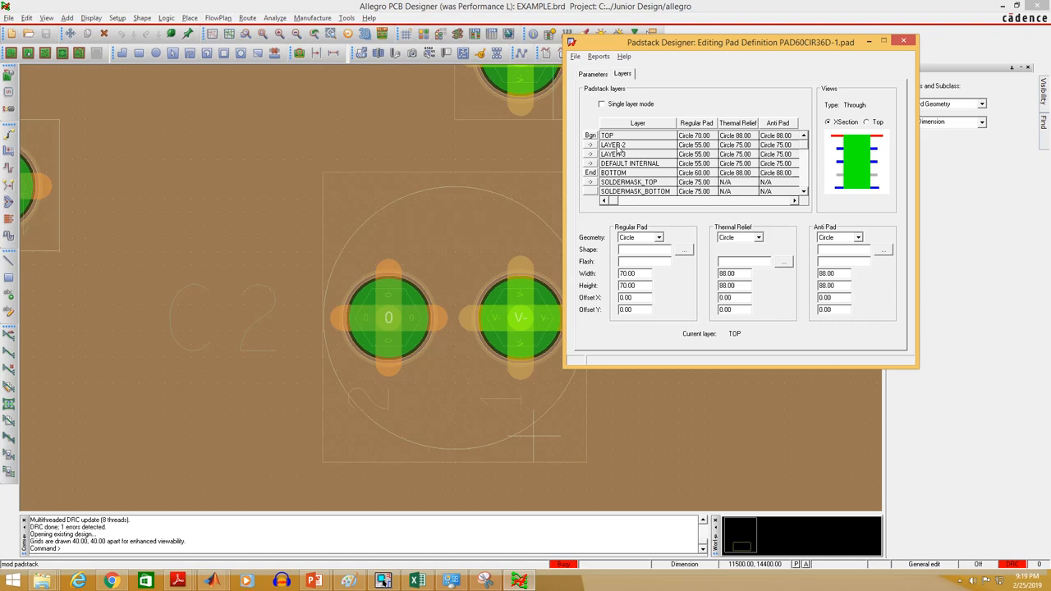
left_click(632, 145)
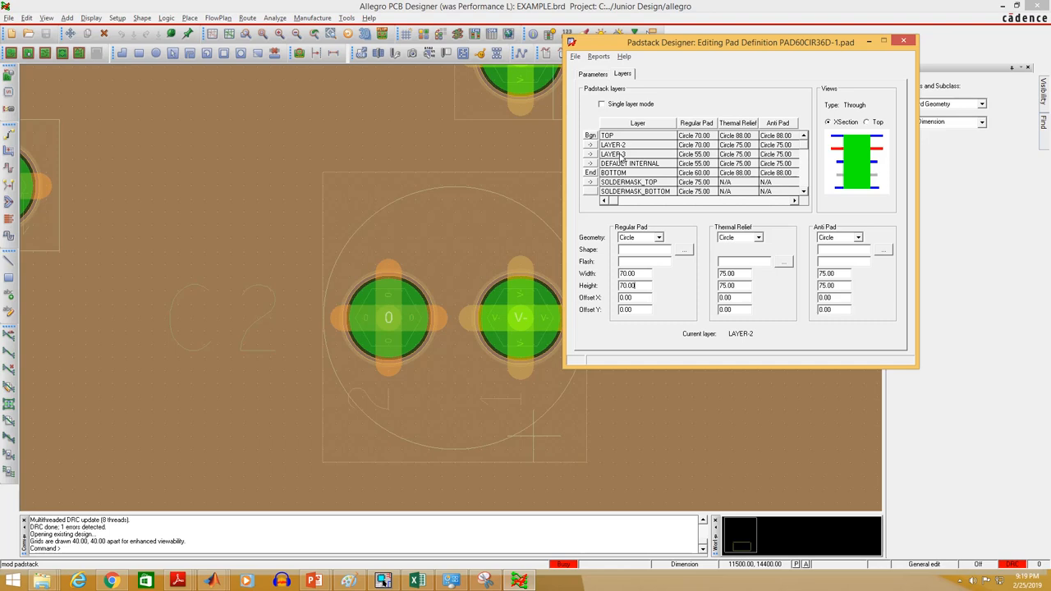
left_click(632, 153)
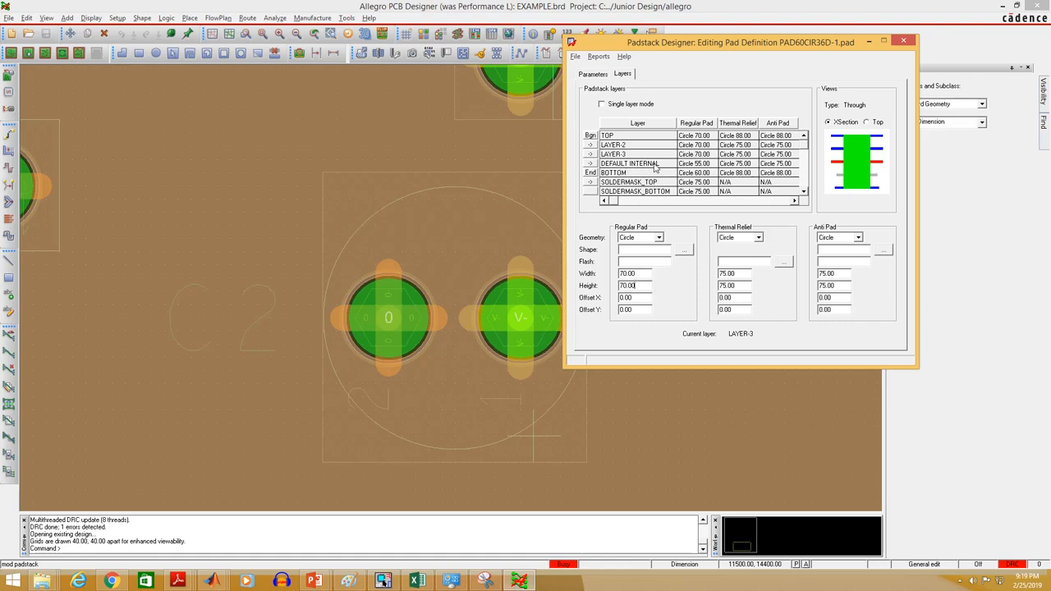
left_click(630, 162)
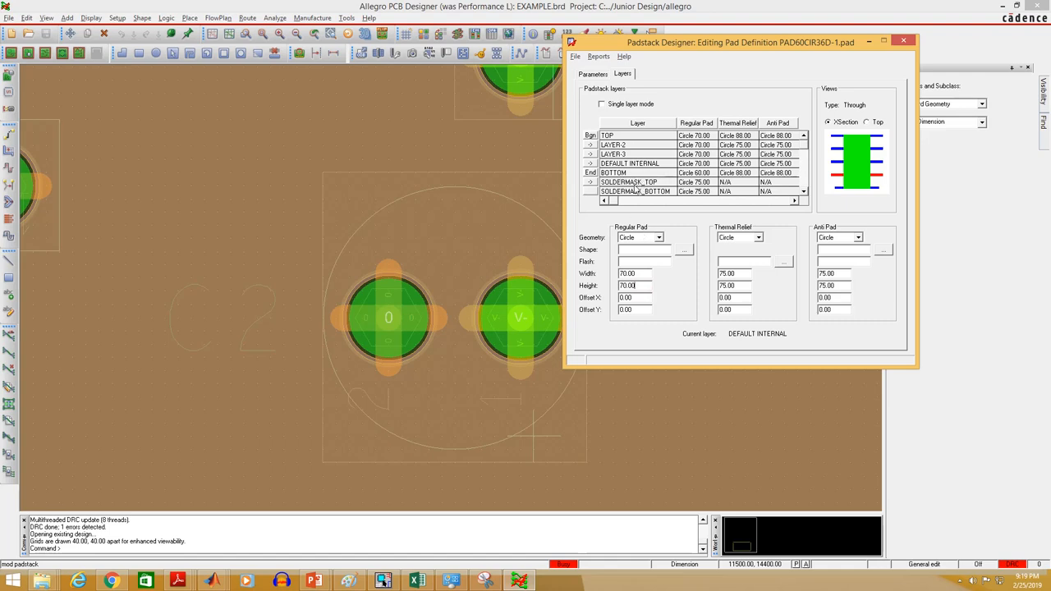
left_click(613, 172)
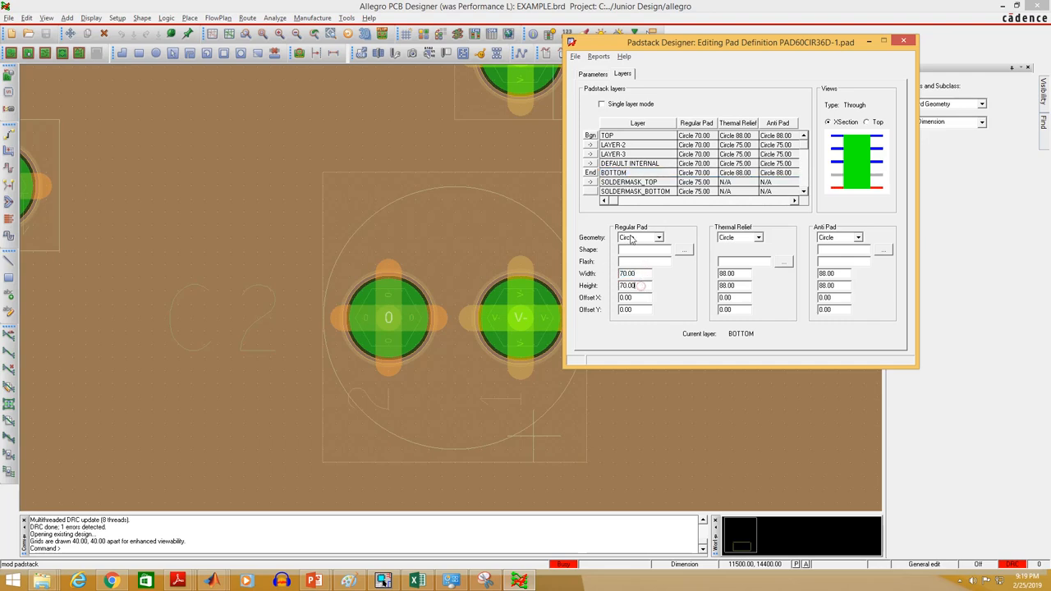
left_click(630, 181)
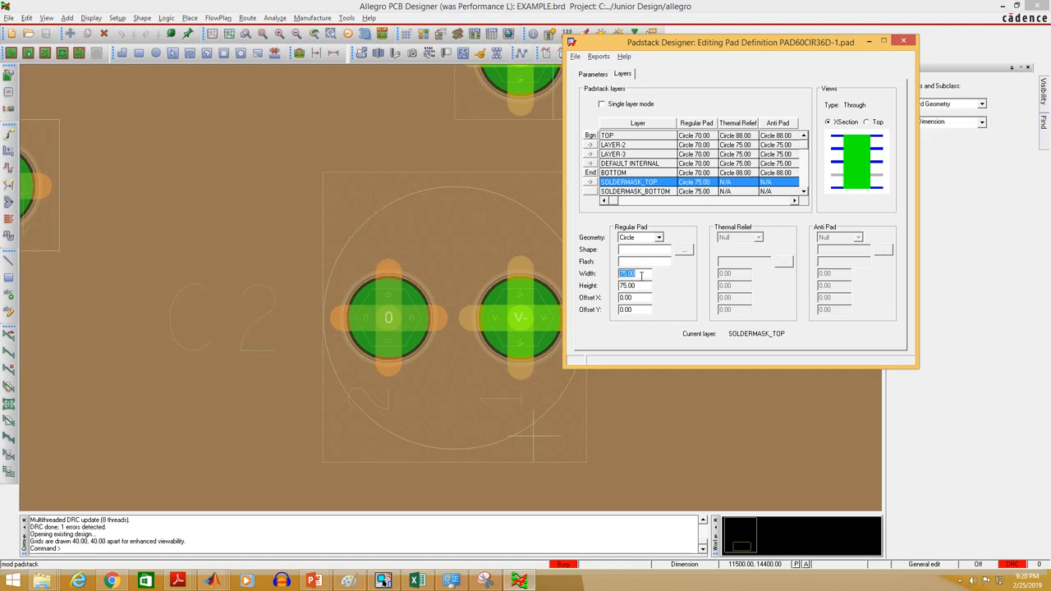
Step: Set SOLDERMASK_TOP and SOLDERMASK_BOTTOM regular pads to 80 mils
type("80")
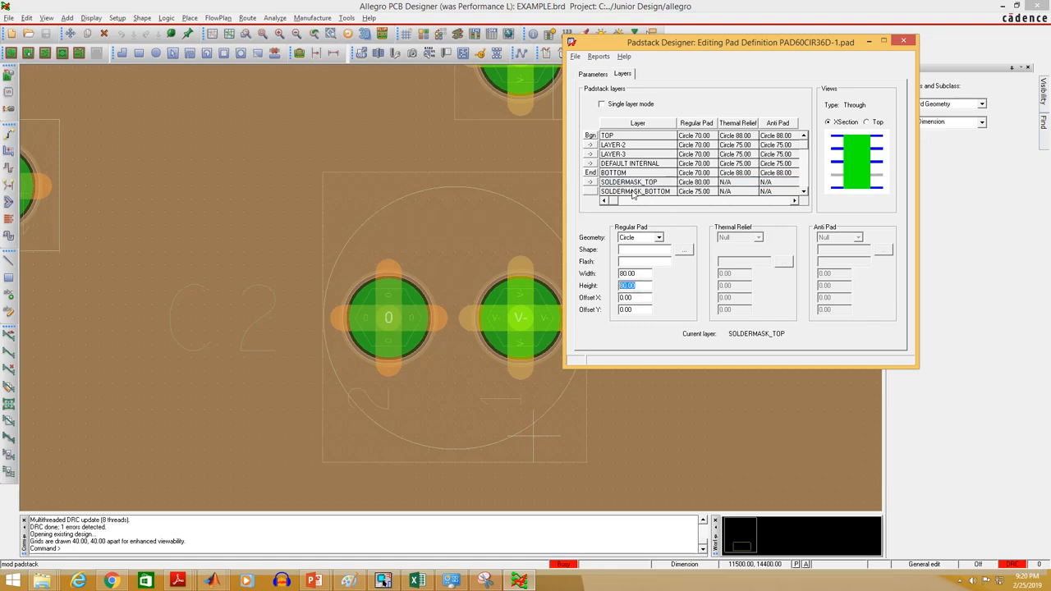
left_click(636, 191)
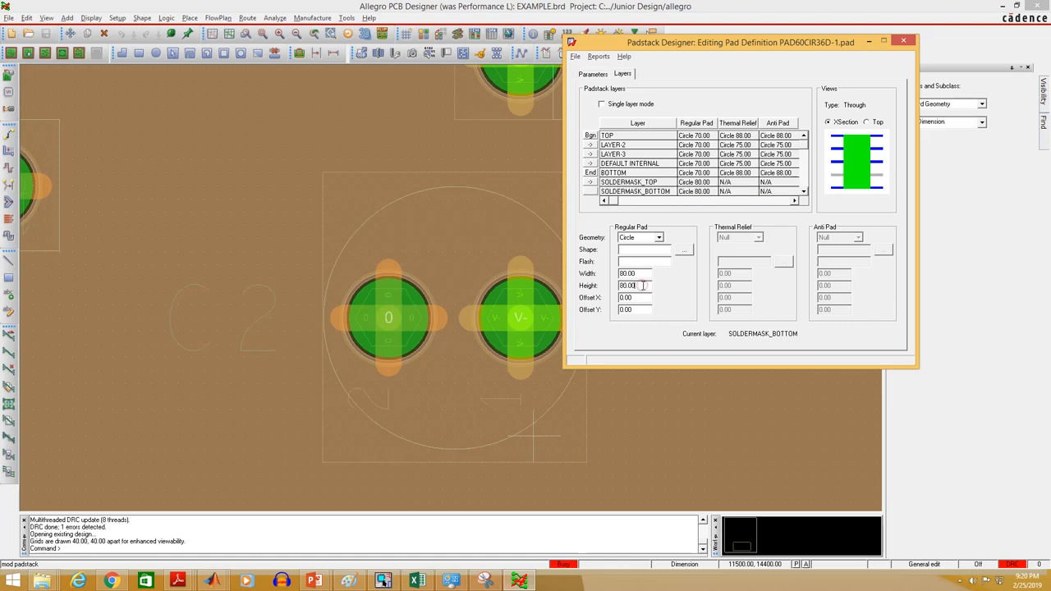
left_click(613, 144)
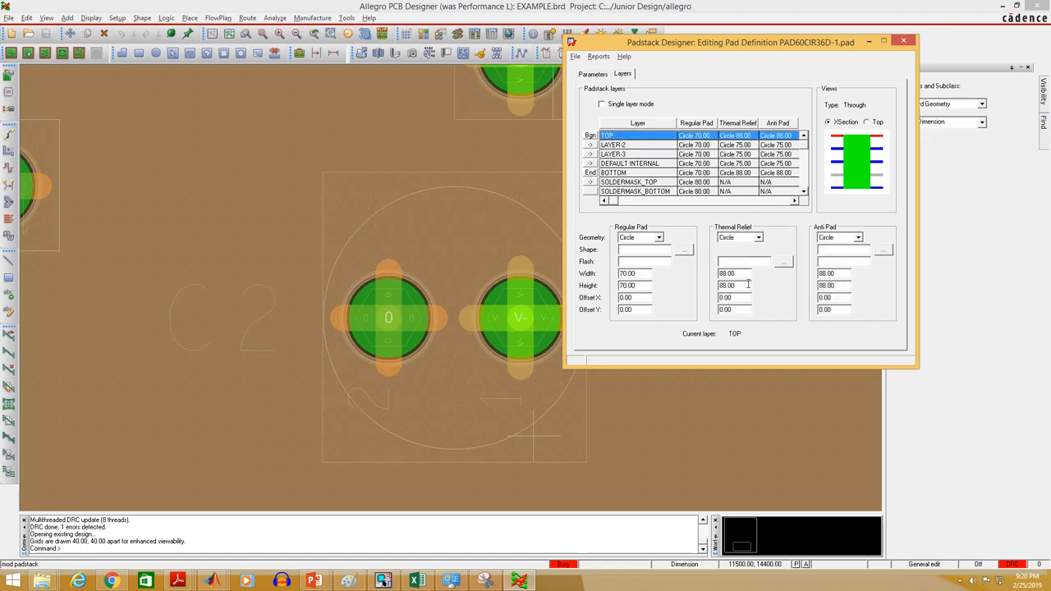
Step: Set Thermal Relief and Anti Pad geometry to Null on TOP, LAYER-2, LAYER-3, DEFAULT INTERNAL and BOTTOM
left_click(758, 237)
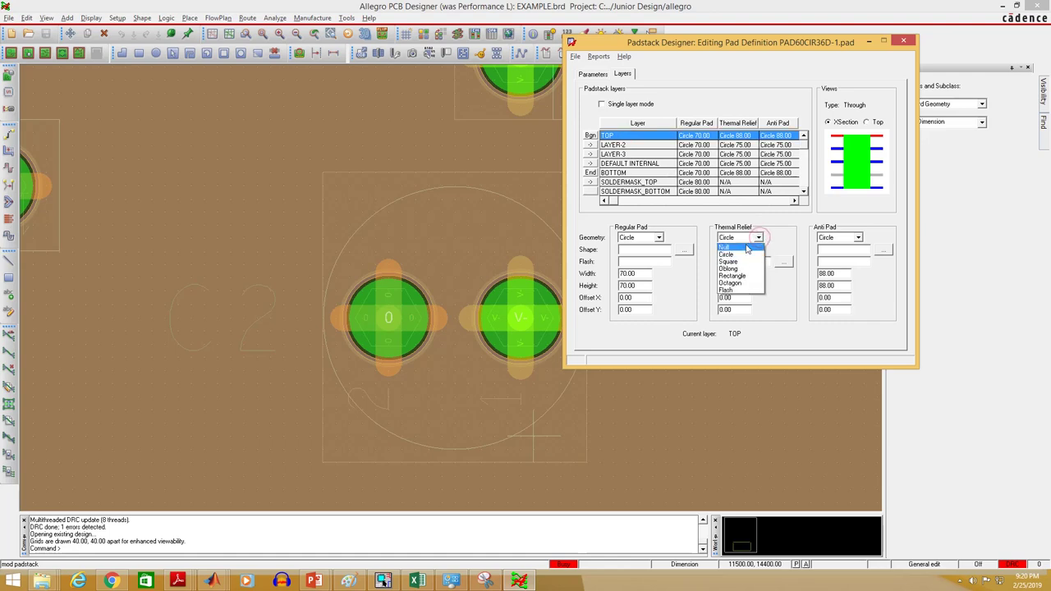
mouse_move(757, 248)
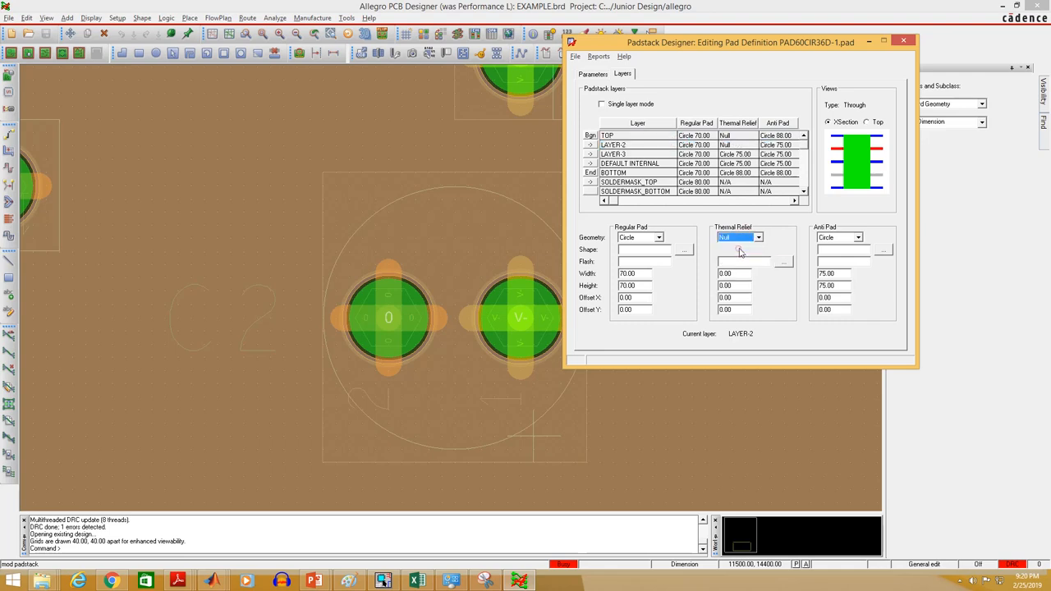
left_click(607, 135)
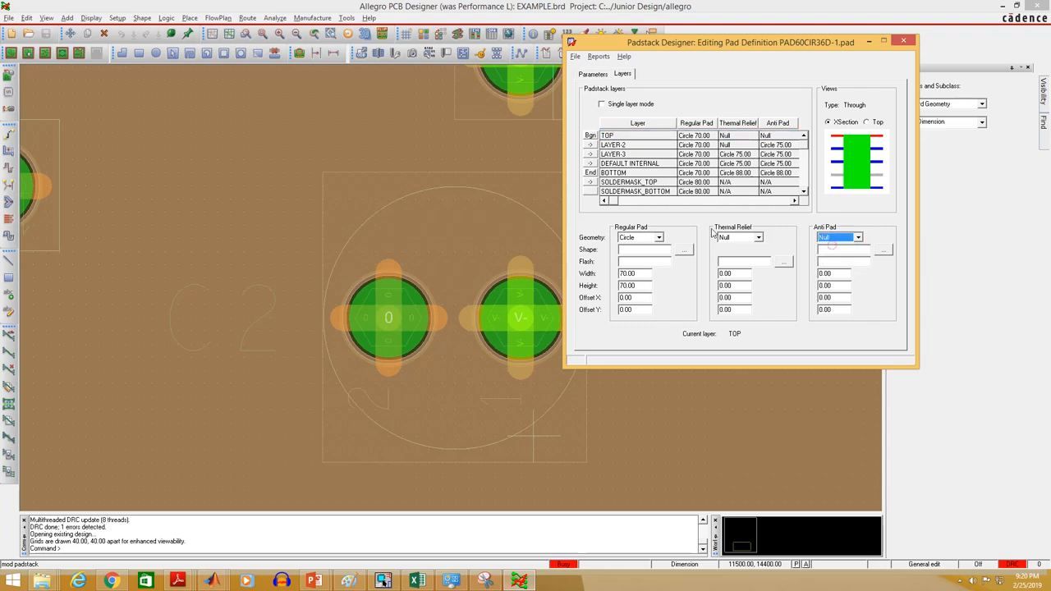
left_click(616, 145)
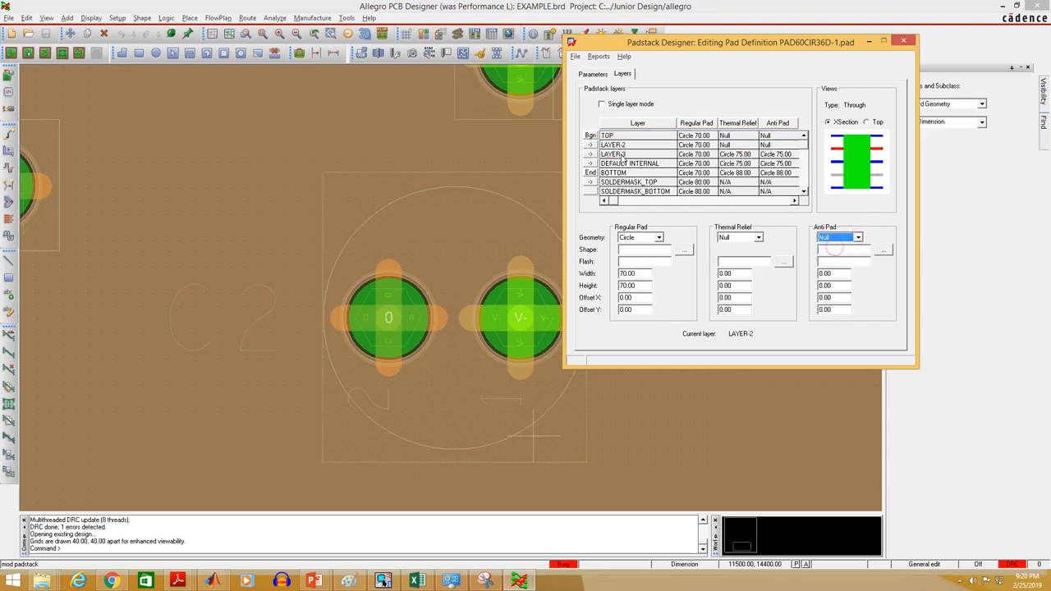
left_click(757, 237)
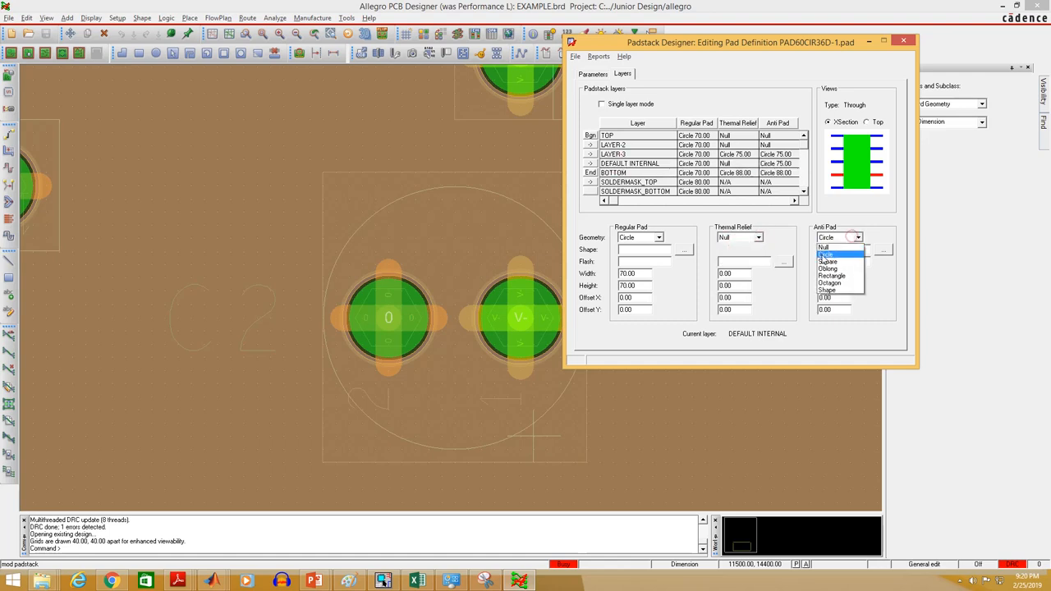
left_click(827, 255)
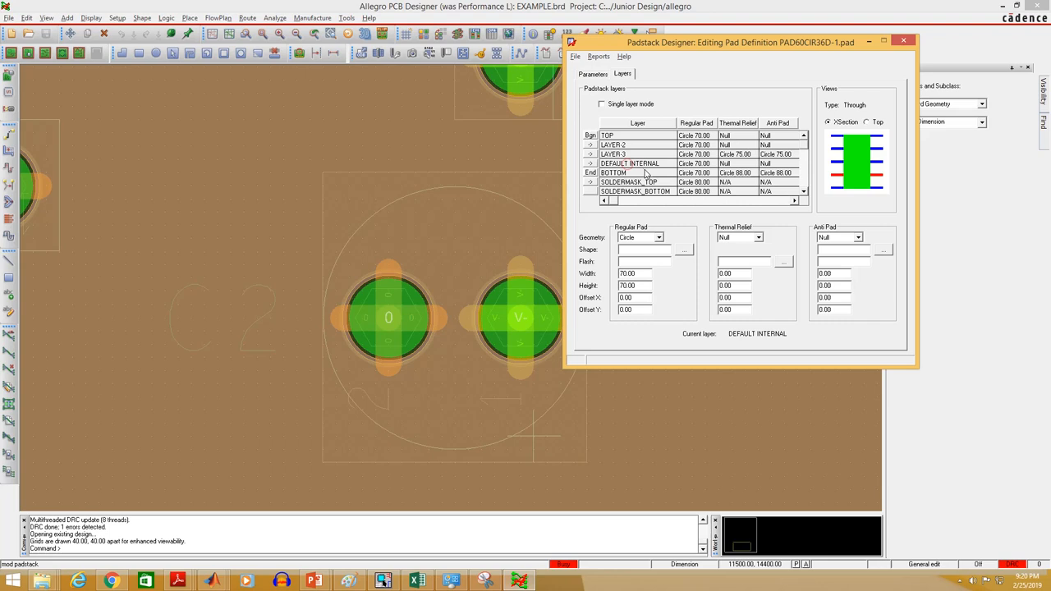
left_click(613, 154)
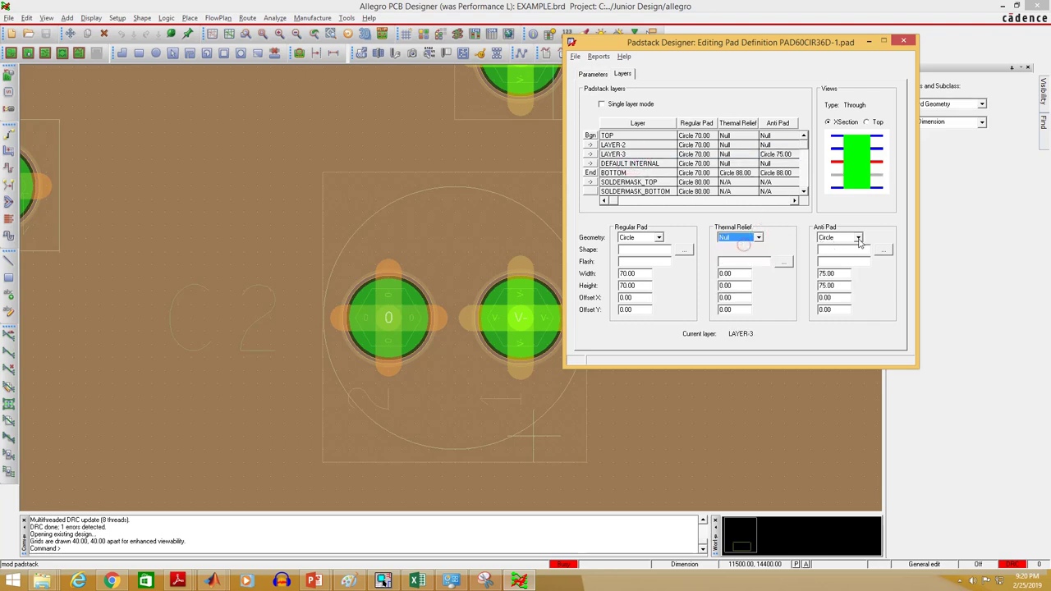
left_click(629, 172)
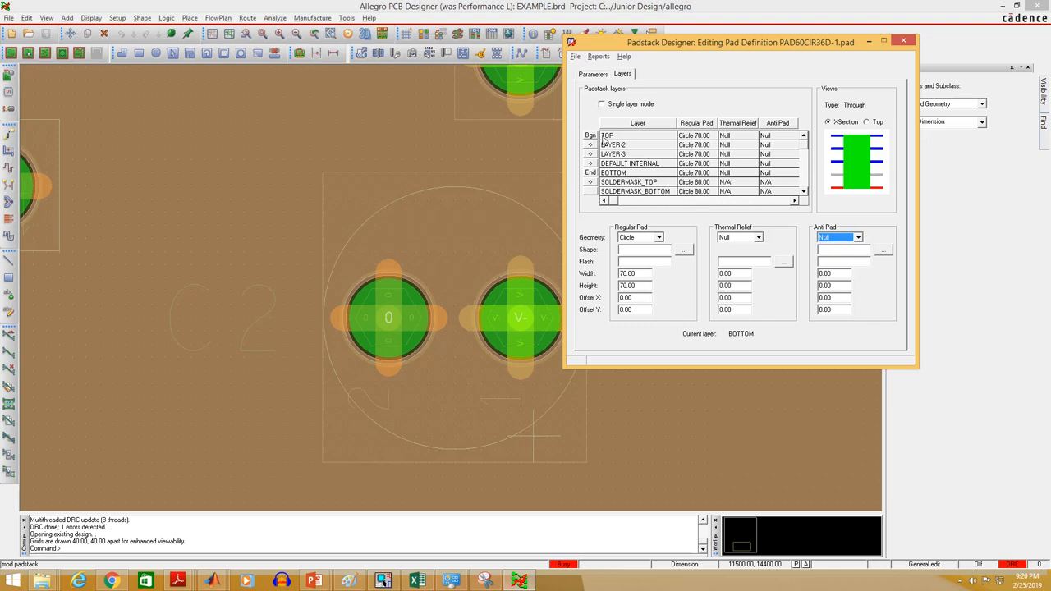
left_click(599, 56)
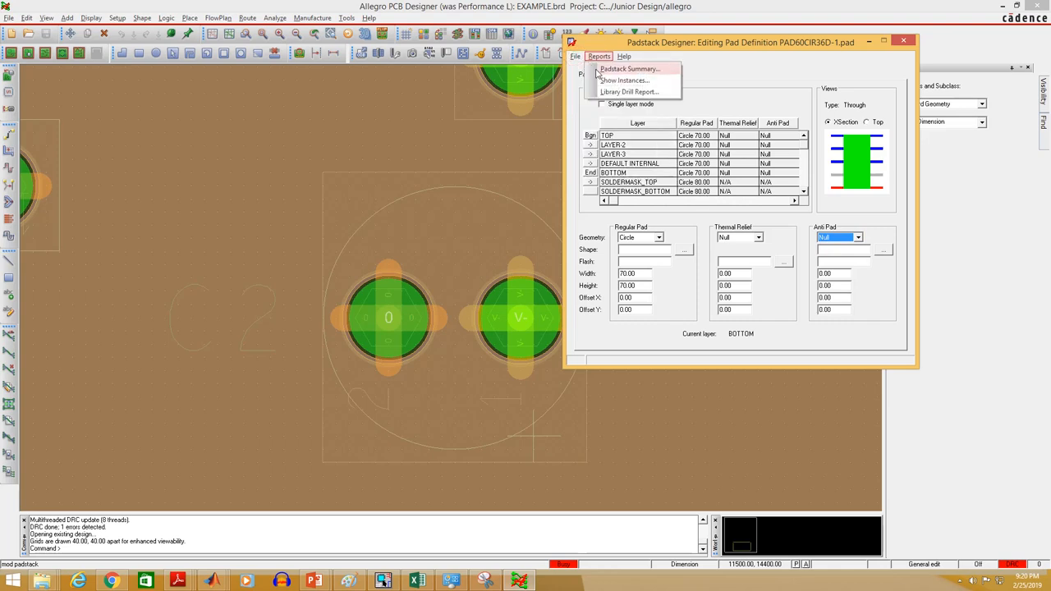
Step: Update the PAD60CIR36D-1 padstack to the design via File > Update to Design
left_click(584, 56)
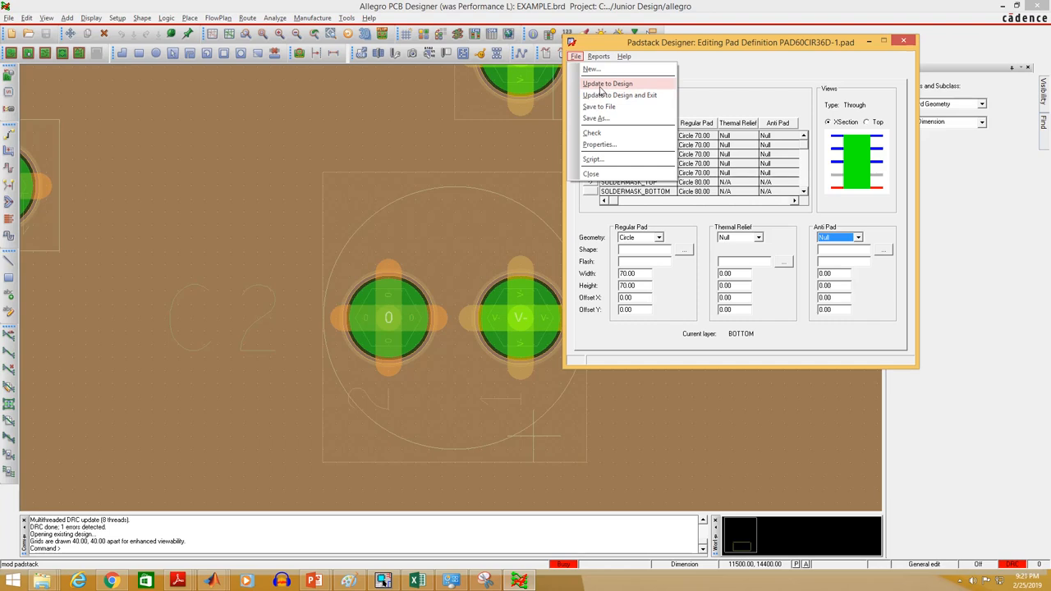
mouse_move(599, 84)
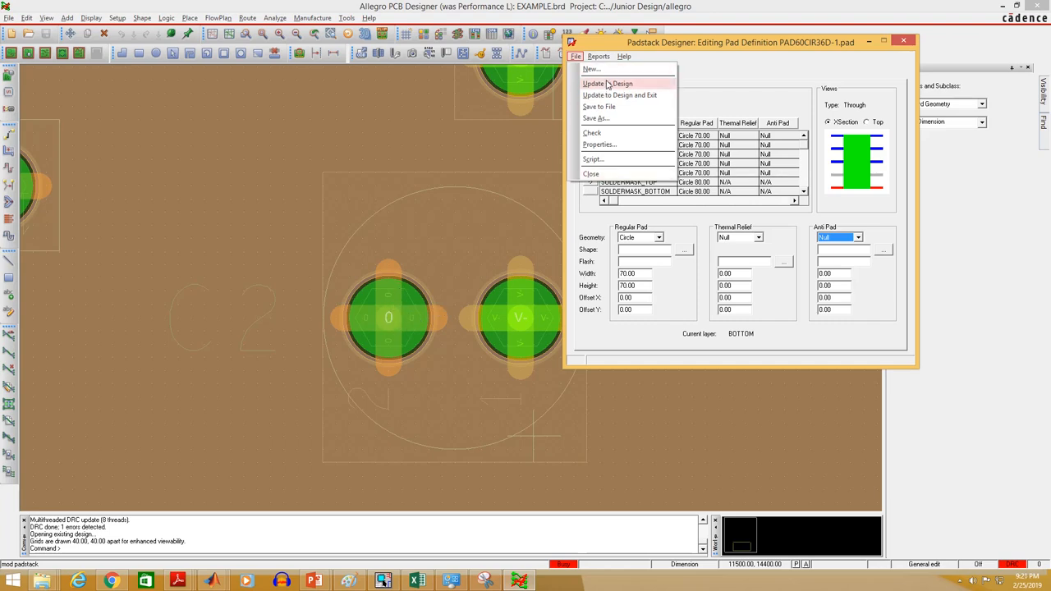
left_click(609, 83)
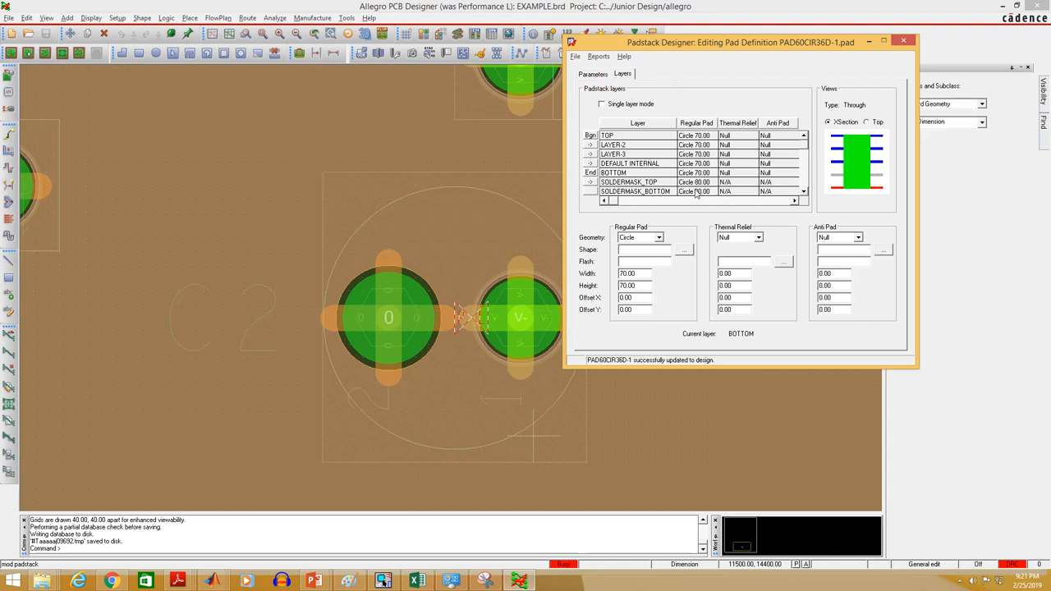
Step: Close Padstack Designer, returning to the board with C2's enlarged pads
left_click(911, 39)
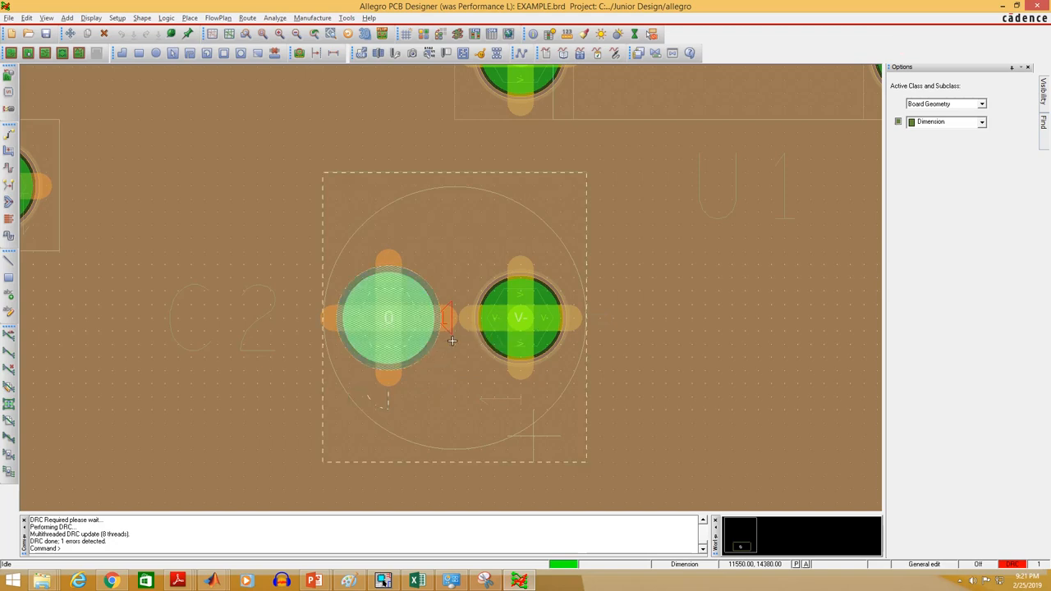
mouse_move(452, 340)
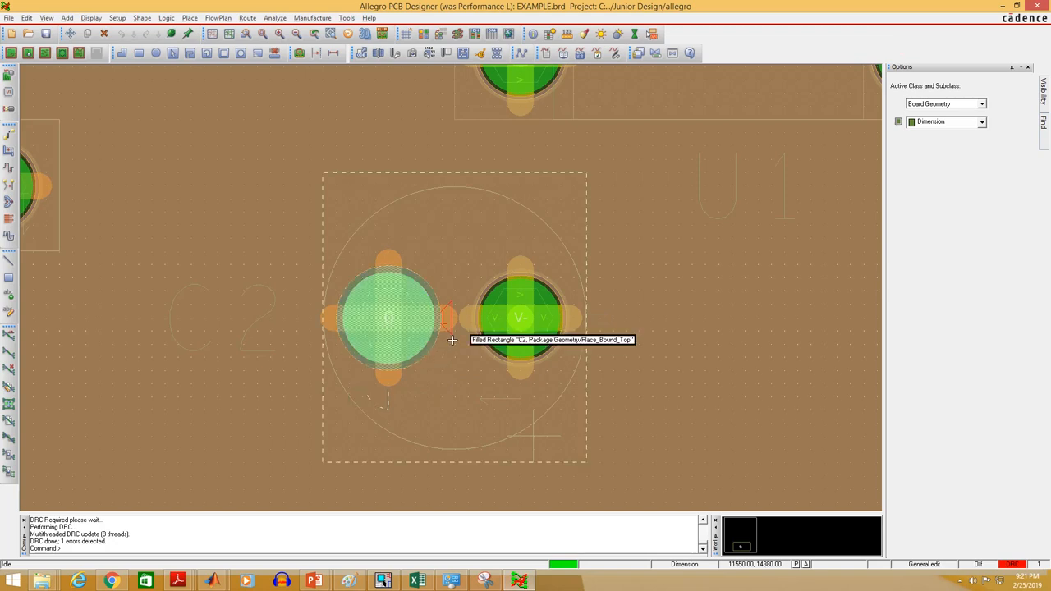
mouse_move(312, 365)
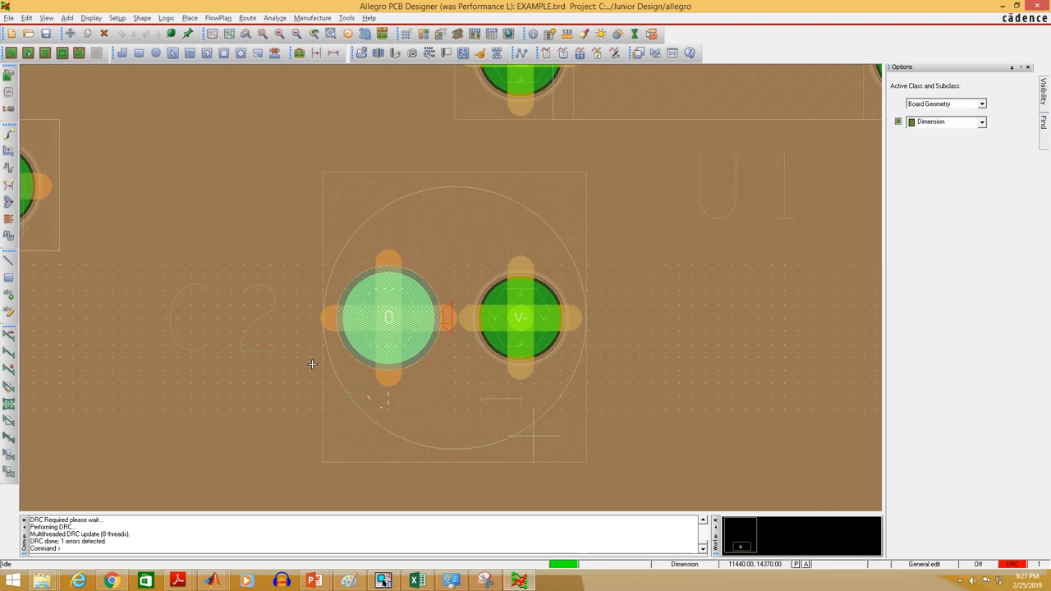